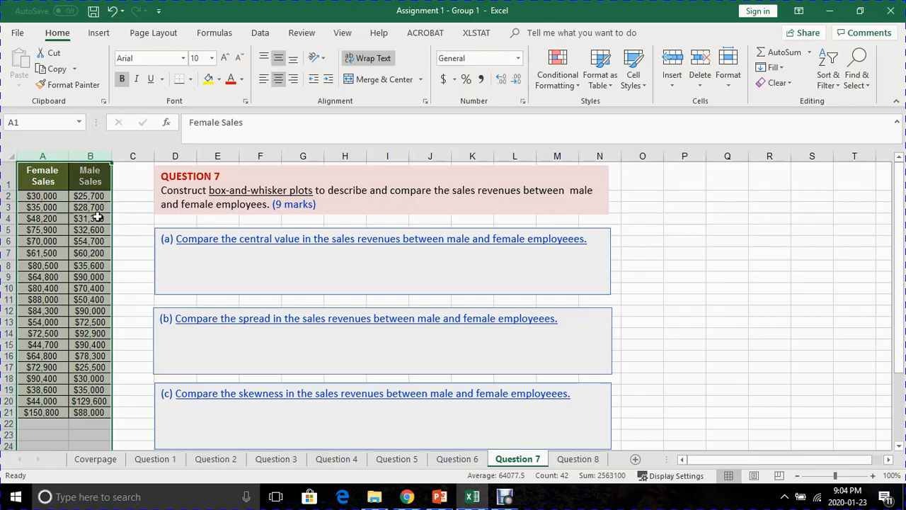
Select the Female Sales and Male Sales columns including their headings
click(90, 218)
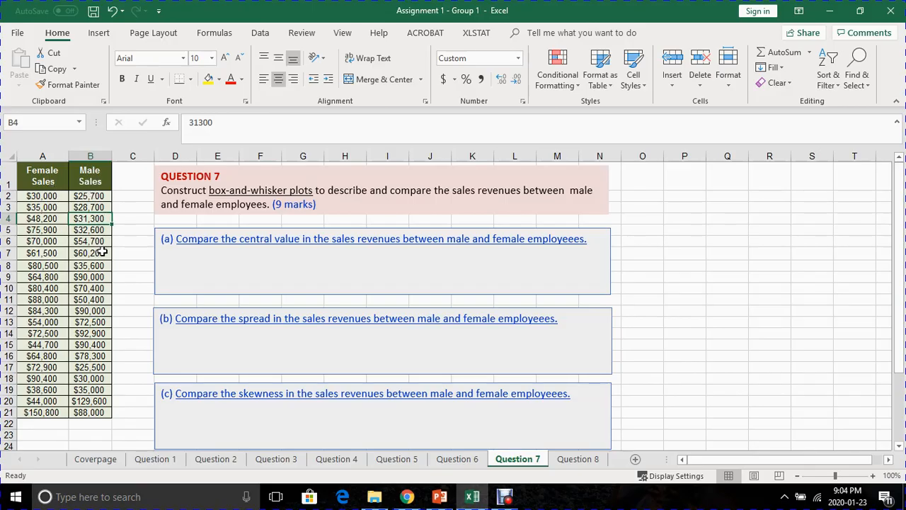
click(90, 252)
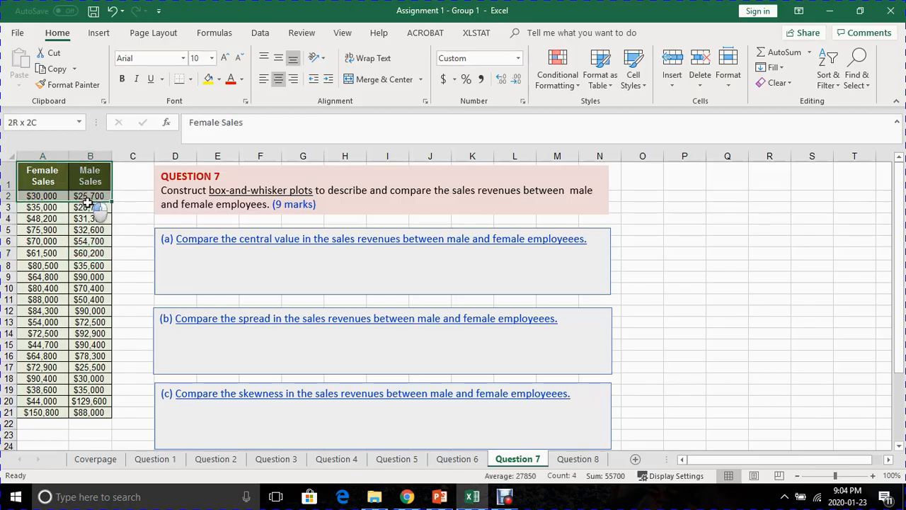
drag(91, 195, 90, 389)
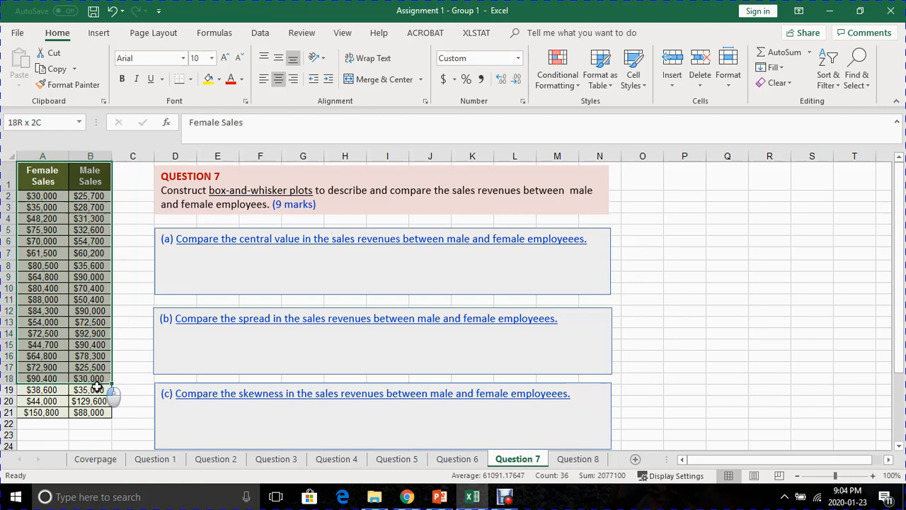
drag(90, 378, 90, 412)
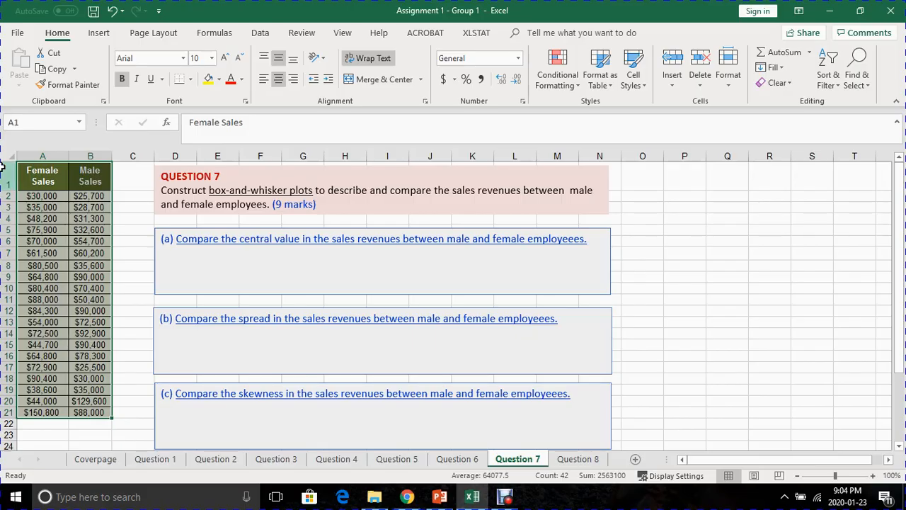
Insert a Box & Whisker chart from the All Charts list for the selected data
click(99, 32)
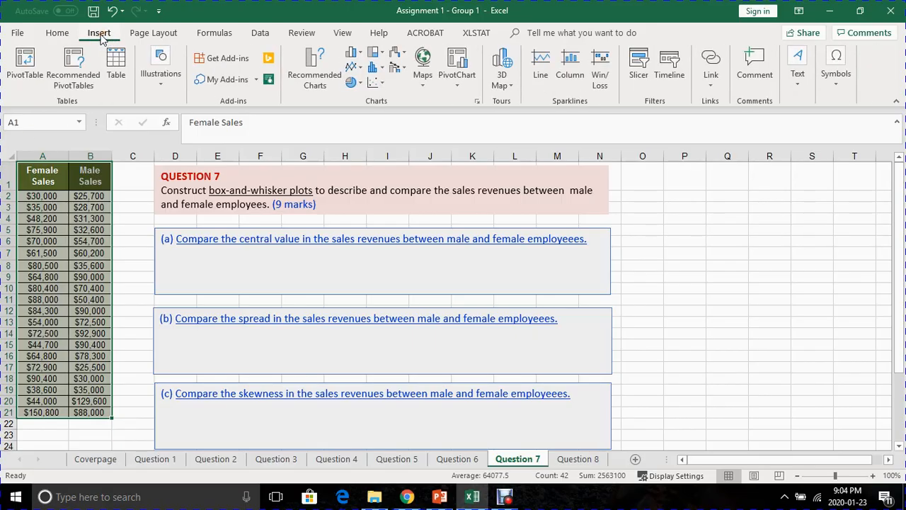
mouse_move(473, 113)
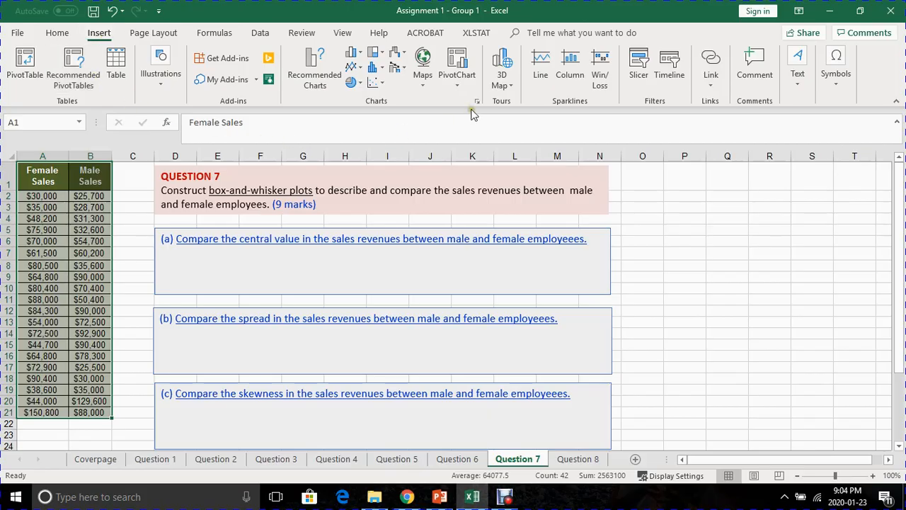
mouse_move(478, 100)
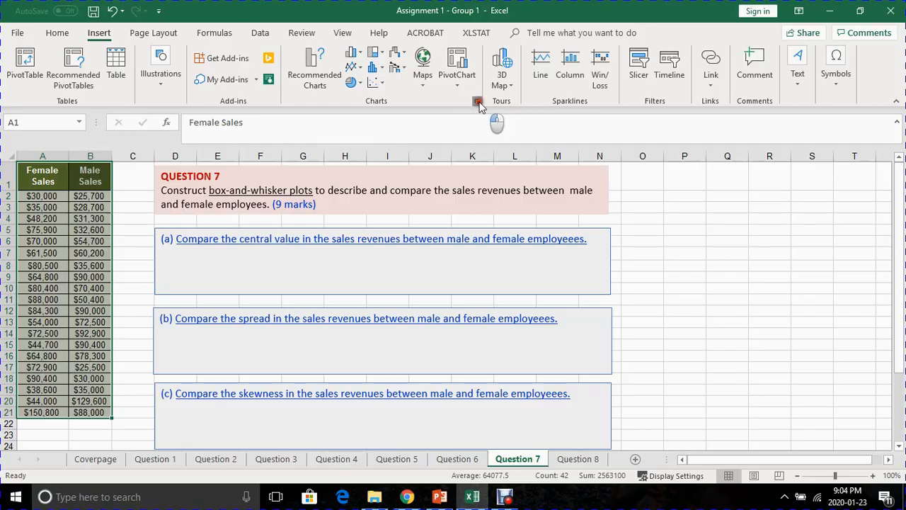
click(479, 101)
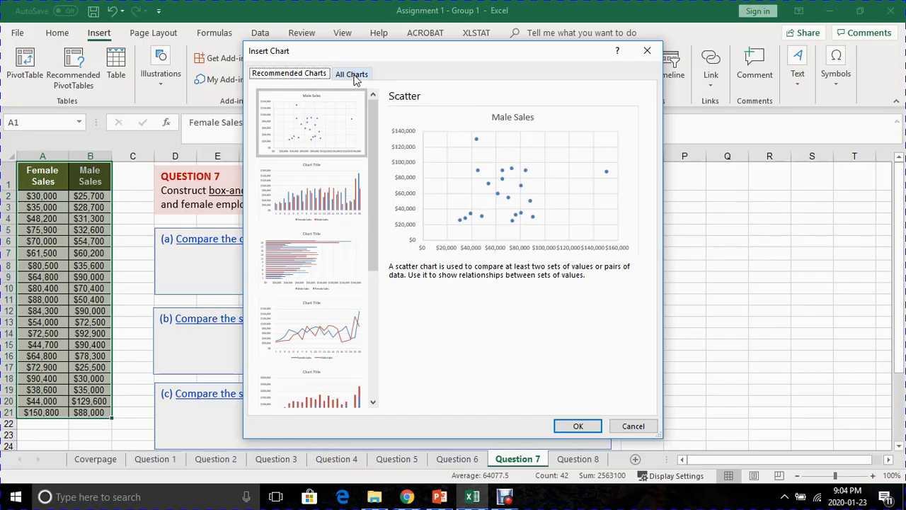
click(351, 73)
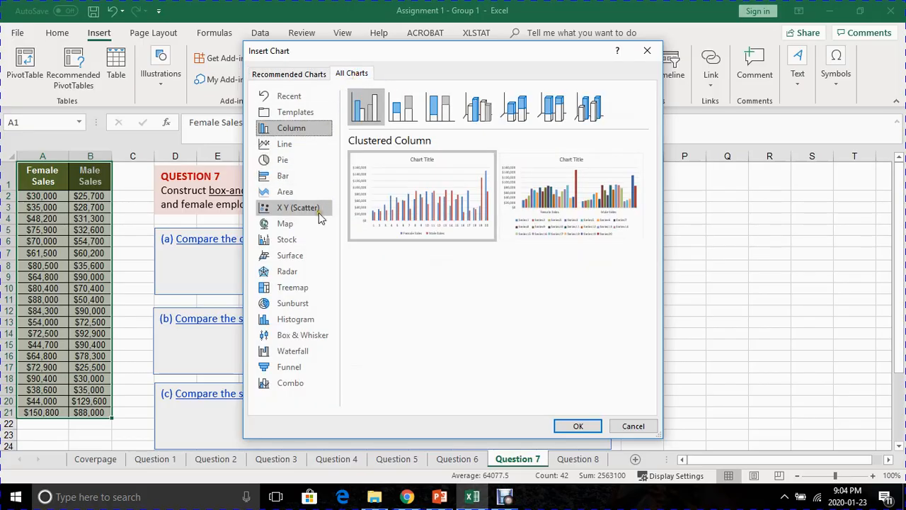
click(303, 334)
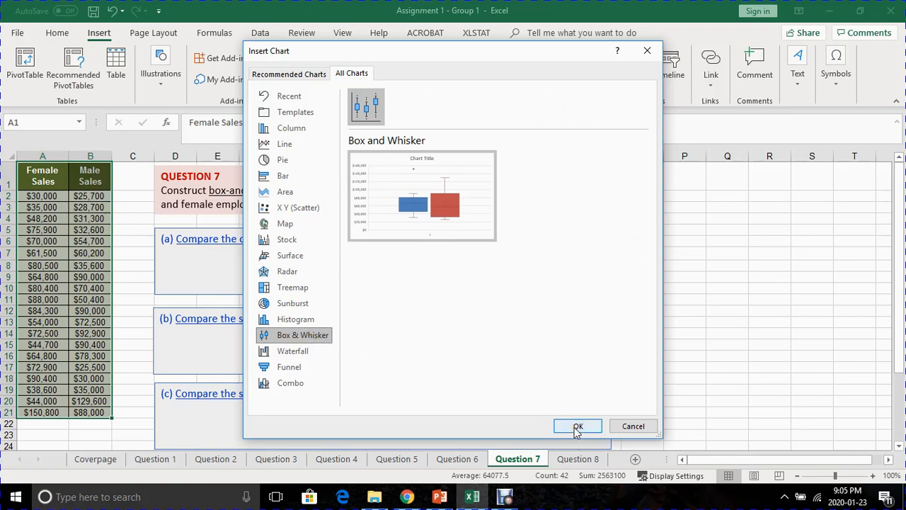
click(577, 425)
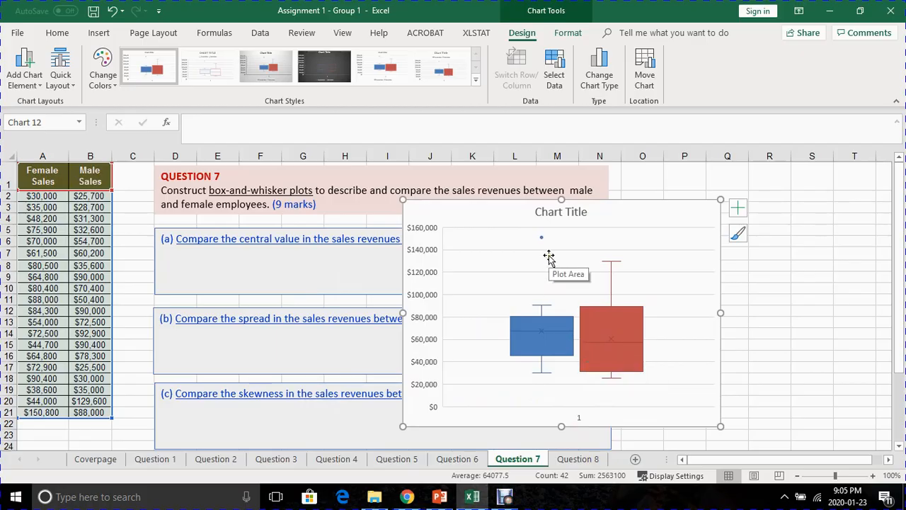
mouse_move(544, 221)
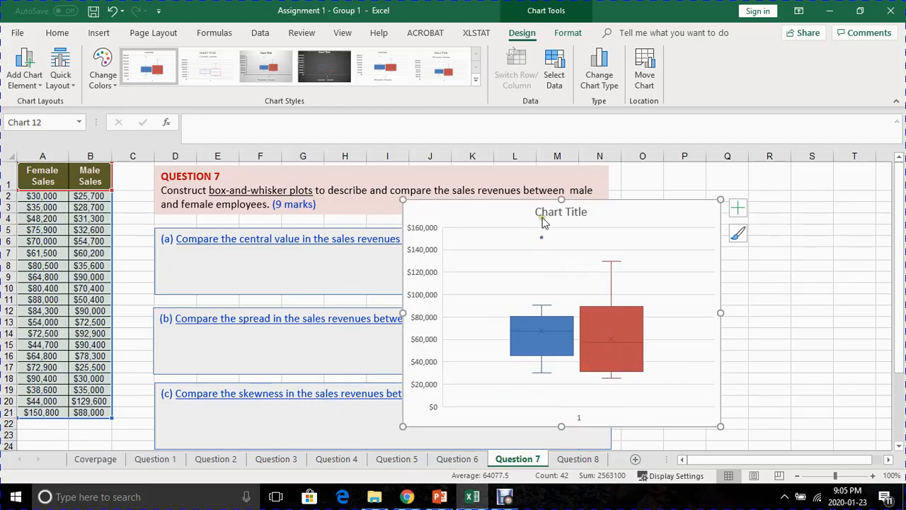
mouse_move(541, 220)
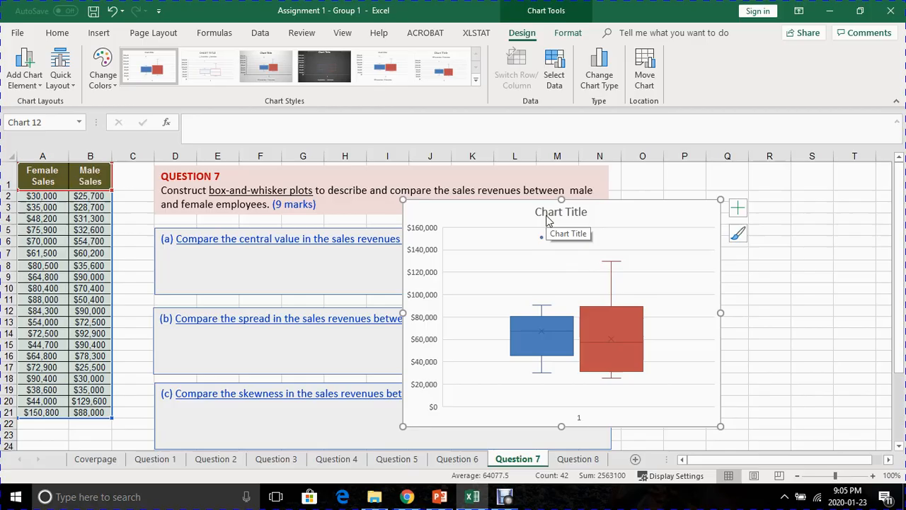
Delete the default chart title and the horizontal axis from the chart
click(561, 211)
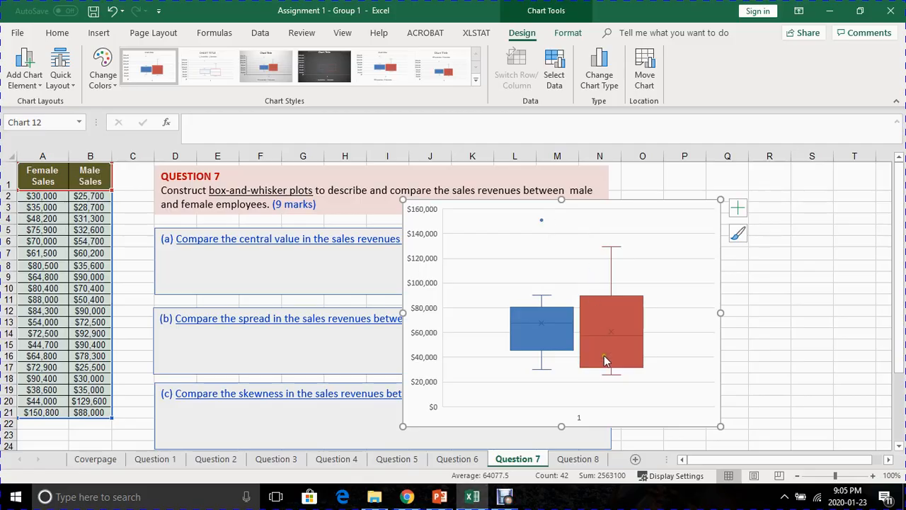
mouse_move(579, 425)
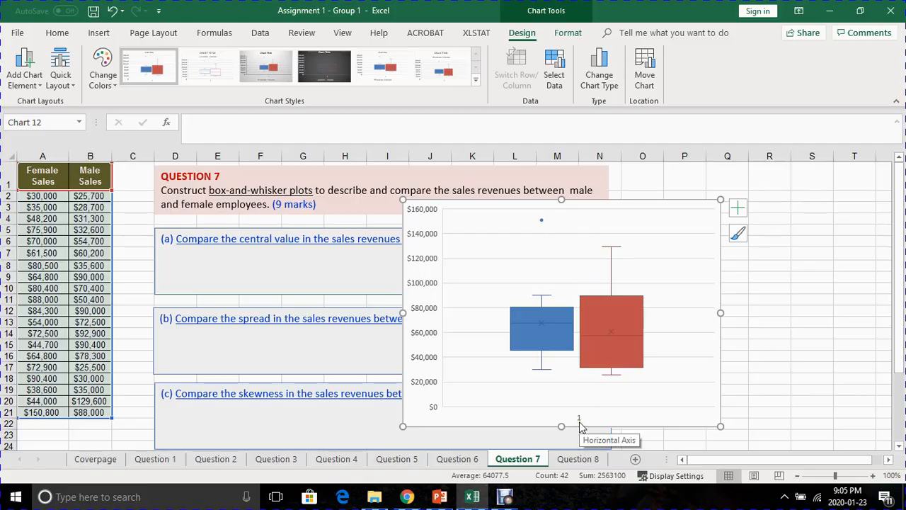
click(579, 416)
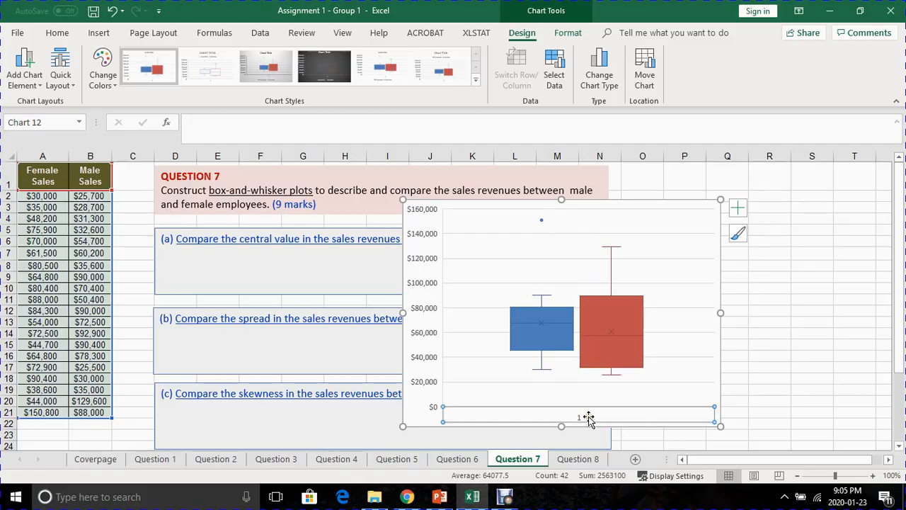
mouse_move(590, 418)
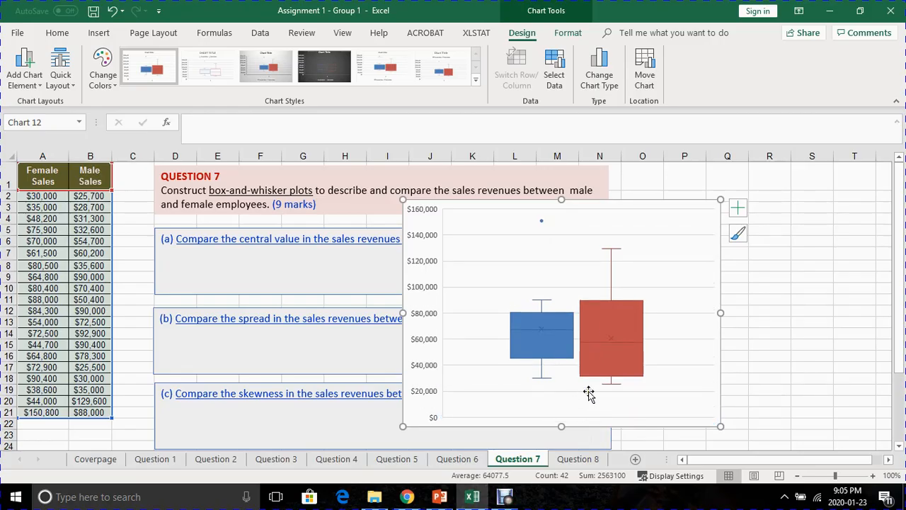
mouse_move(644, 366)
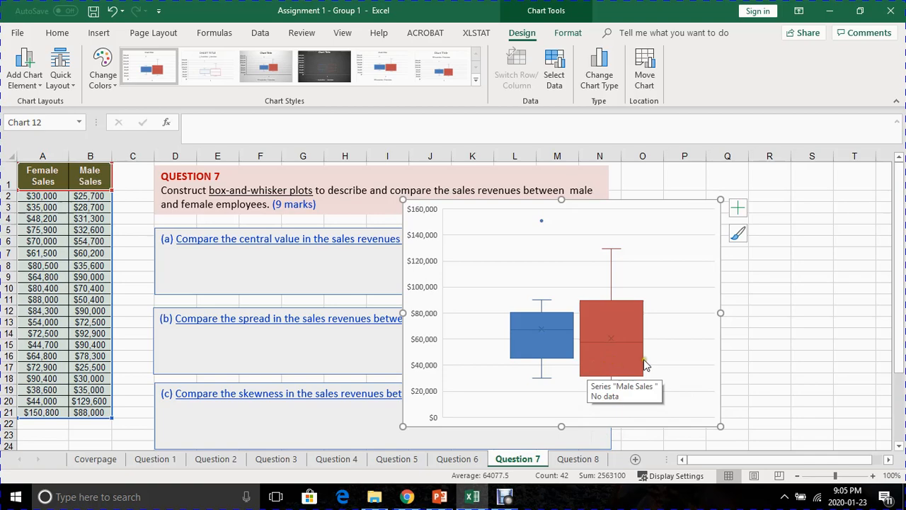
mouse_move(555, 324)
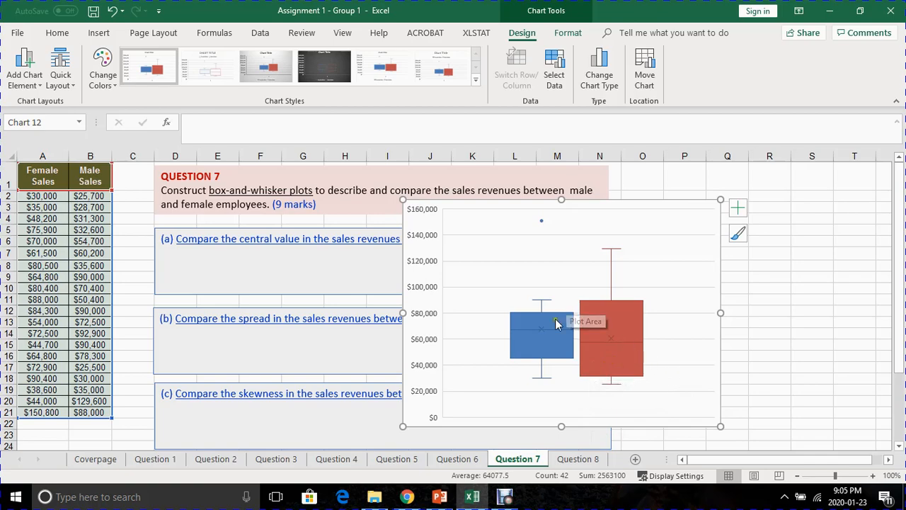
mouse_move(555, 353)
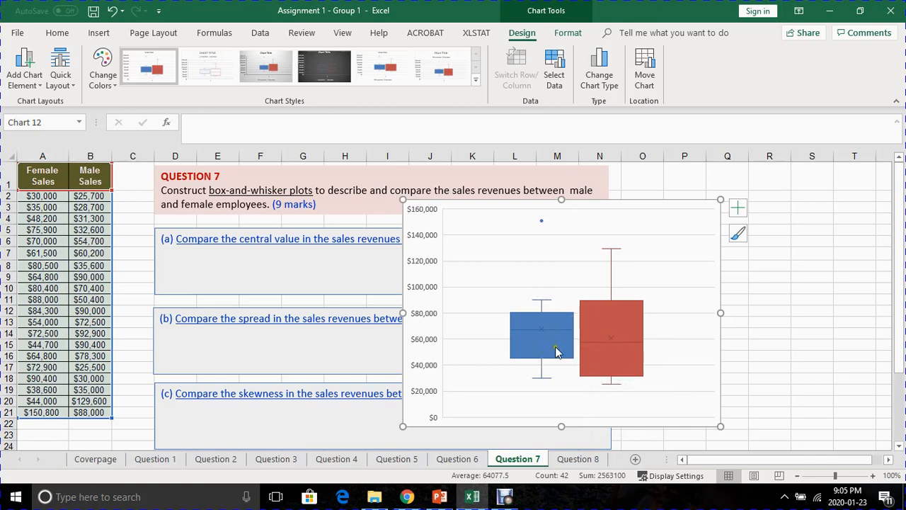
mouse_move(541, 339)
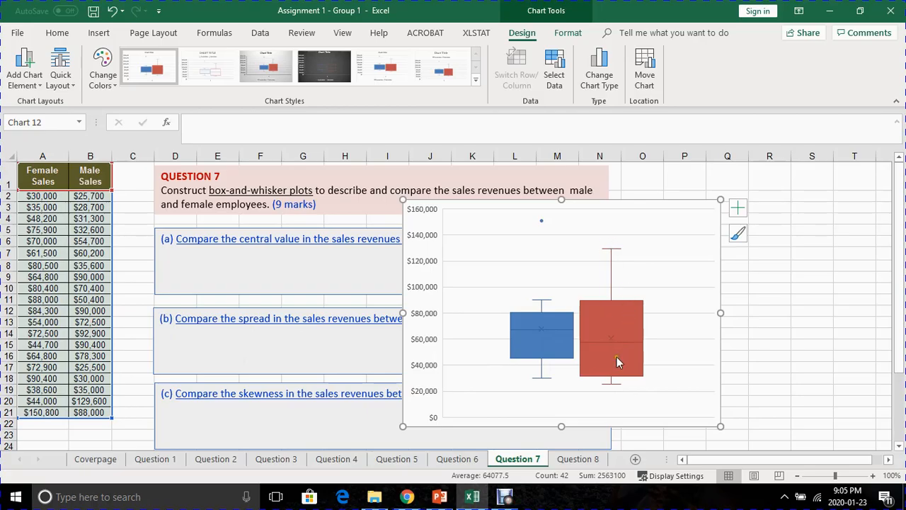
mouse_move(609, 362)
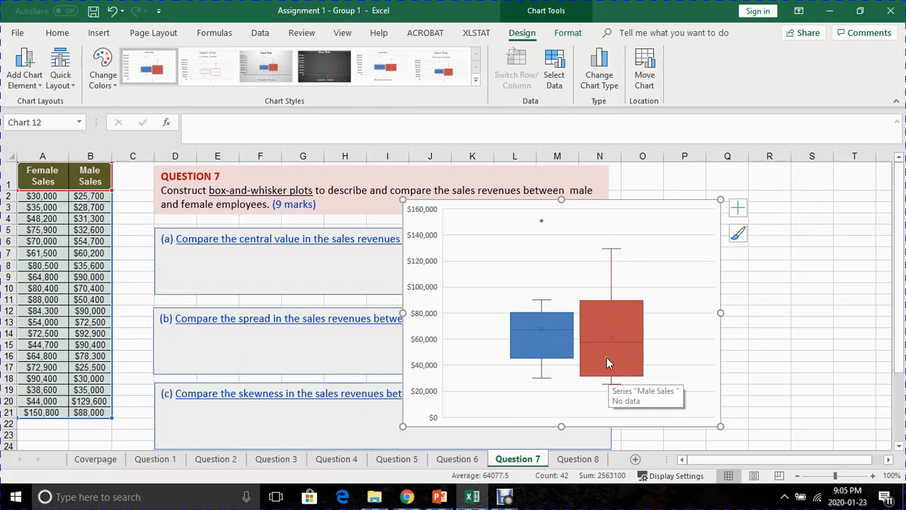
mouse_move(112, 380)
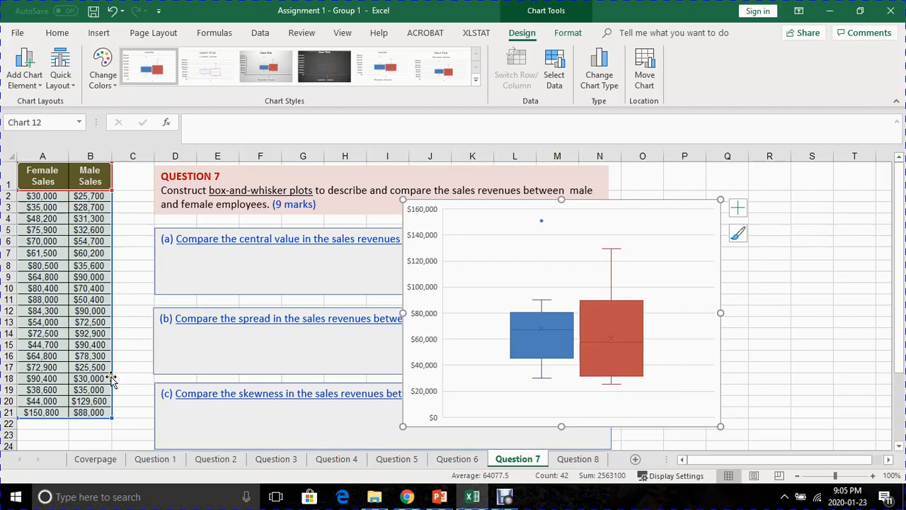
mouse_move(126, 331)
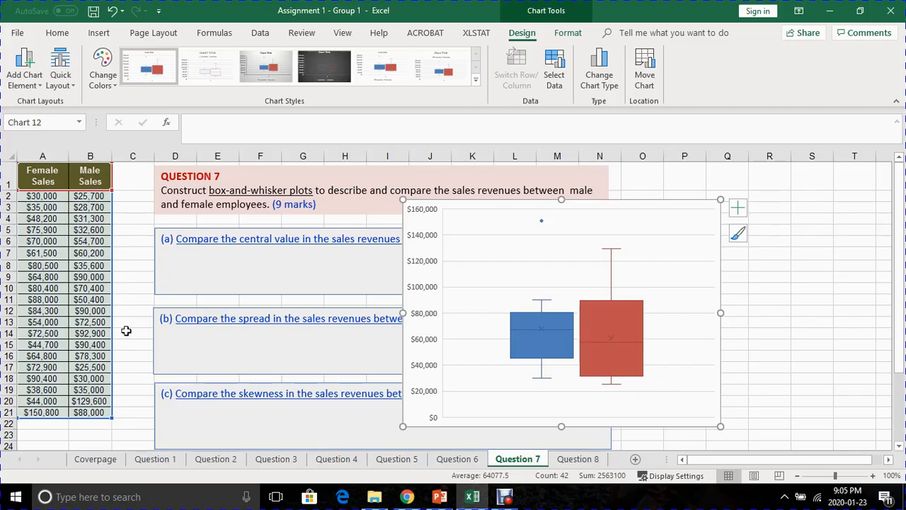
mouse_move(674, 243)
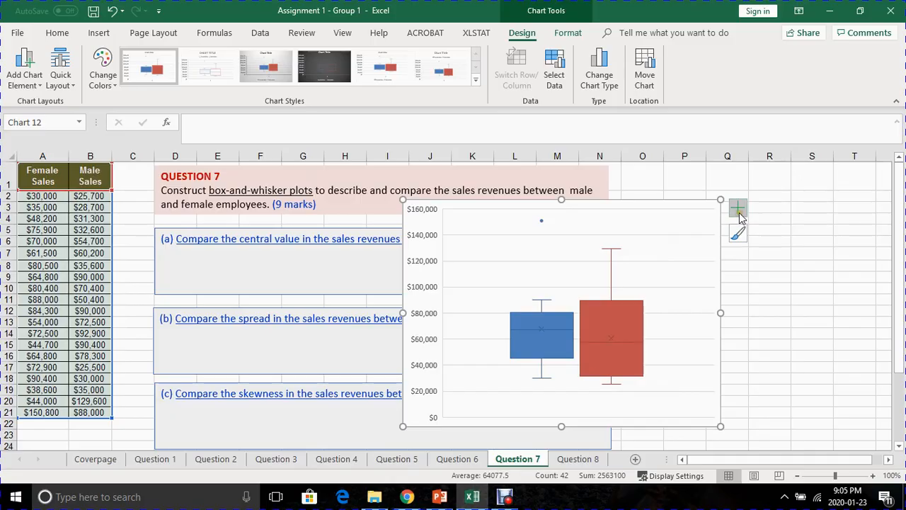
mouse_move(738, 208)
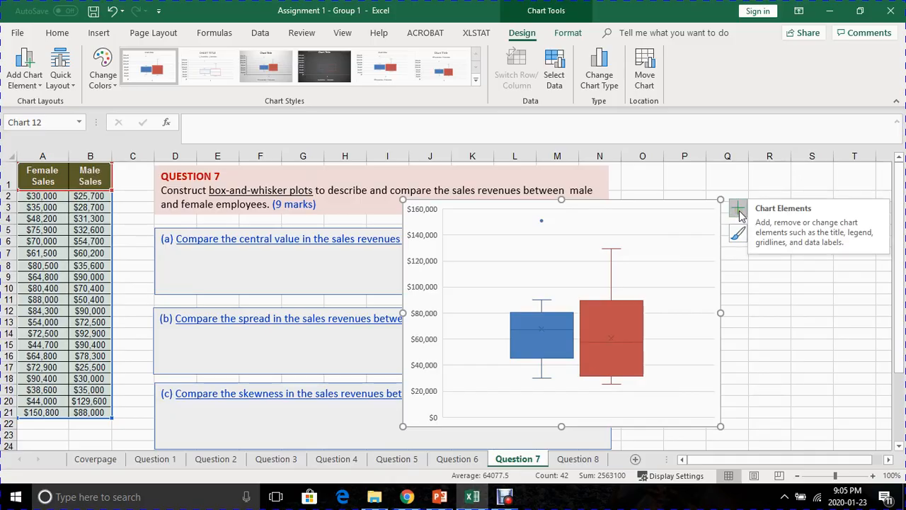
Enable the Legend chart element to label the Female Sales and Male Sales boxes
click(738, 209)
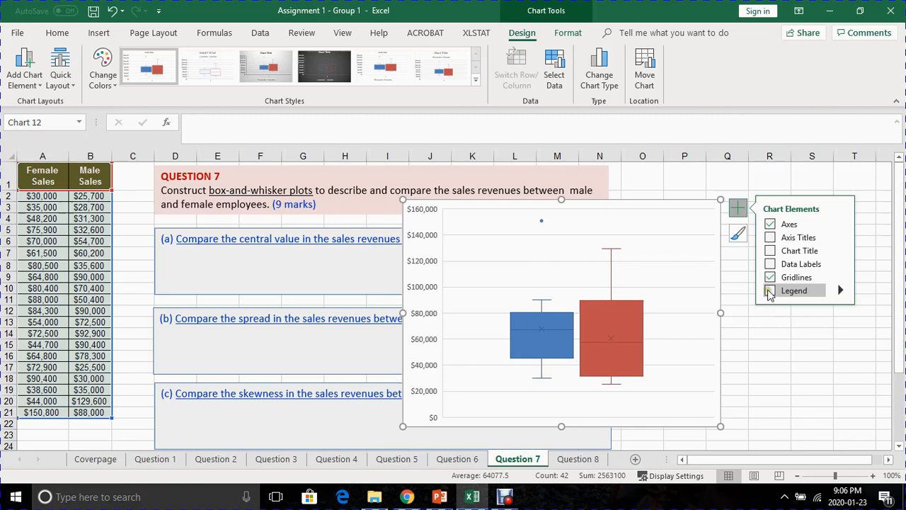
click(770, 290)
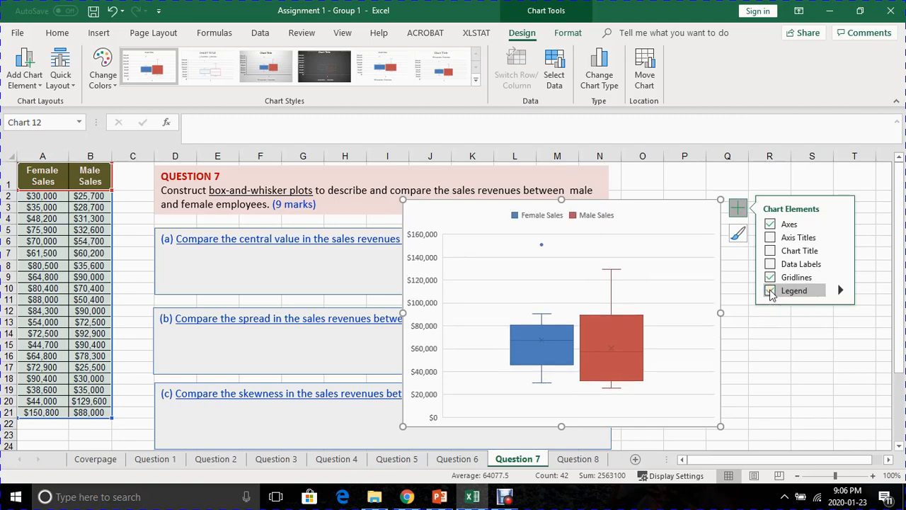
click(770, 292)
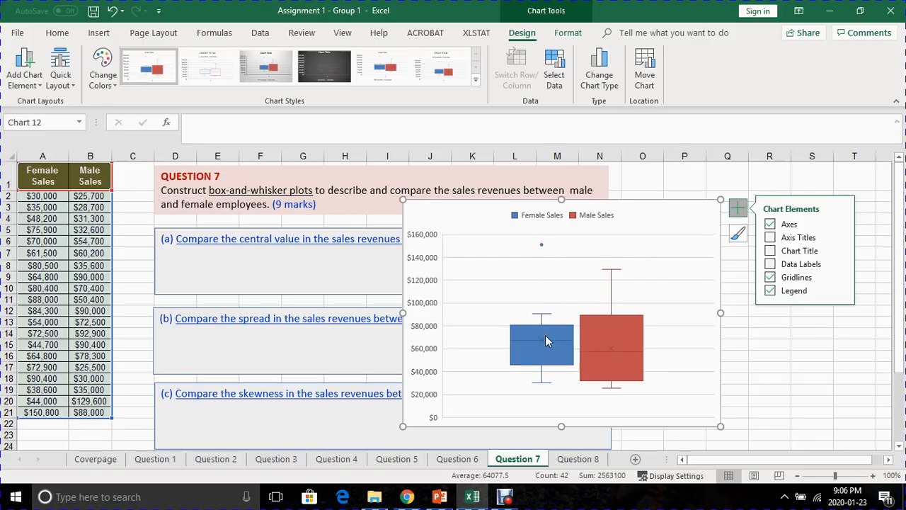
mouse_move(546, 368)
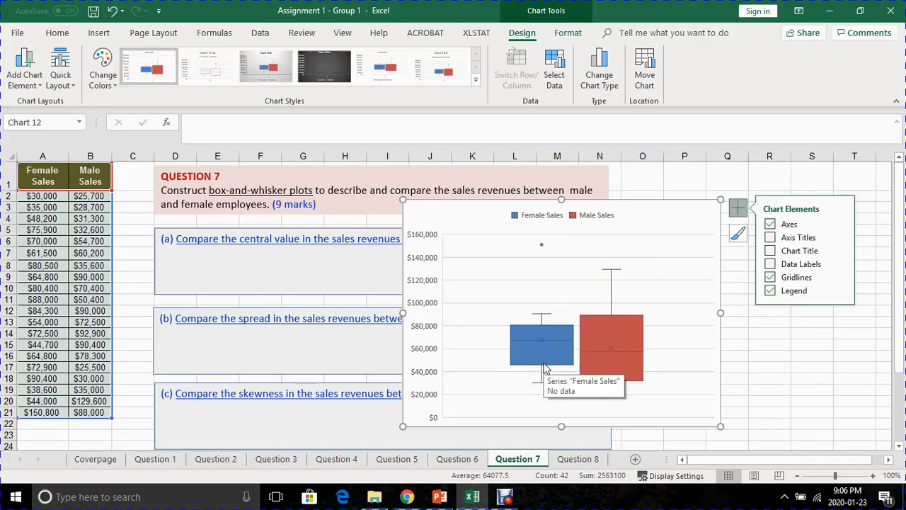
mouse_move(580, 350)
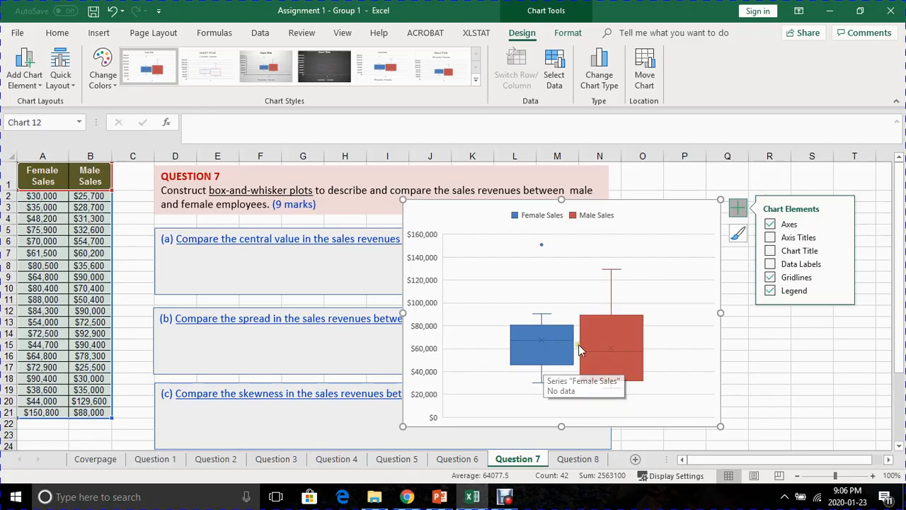
mouse_move(606, 228)
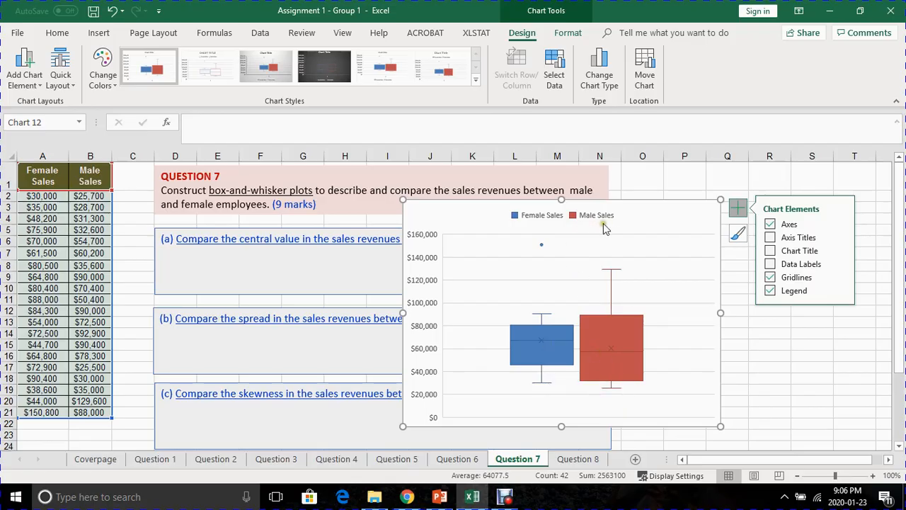
mouse_move(593, 241)
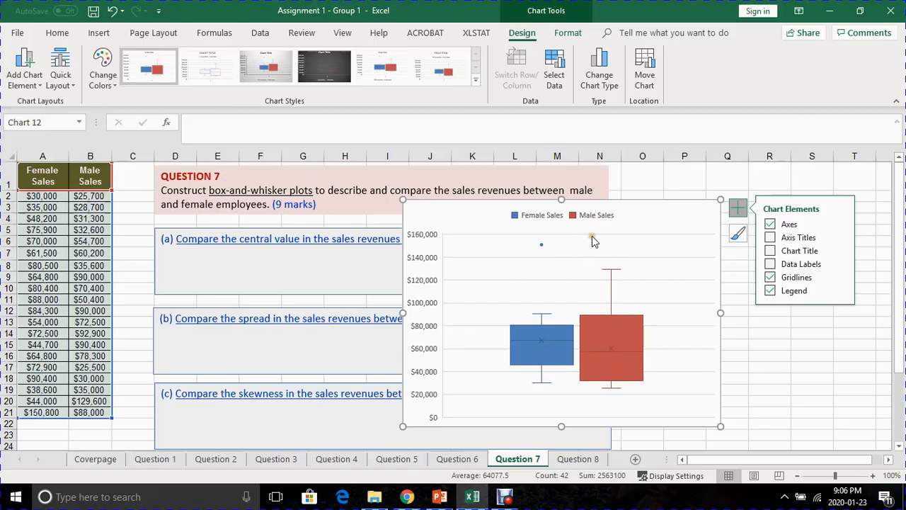
mouse_move(597, 224)
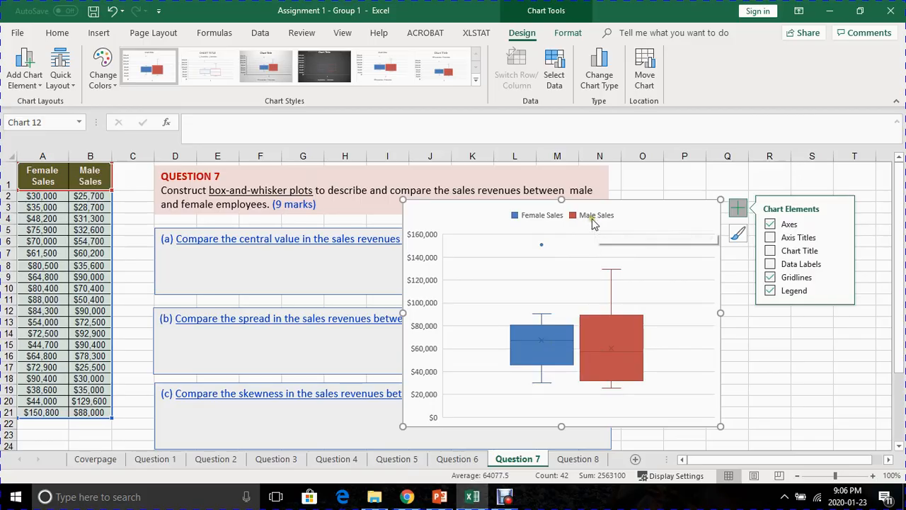
mouse_move(593, 216)
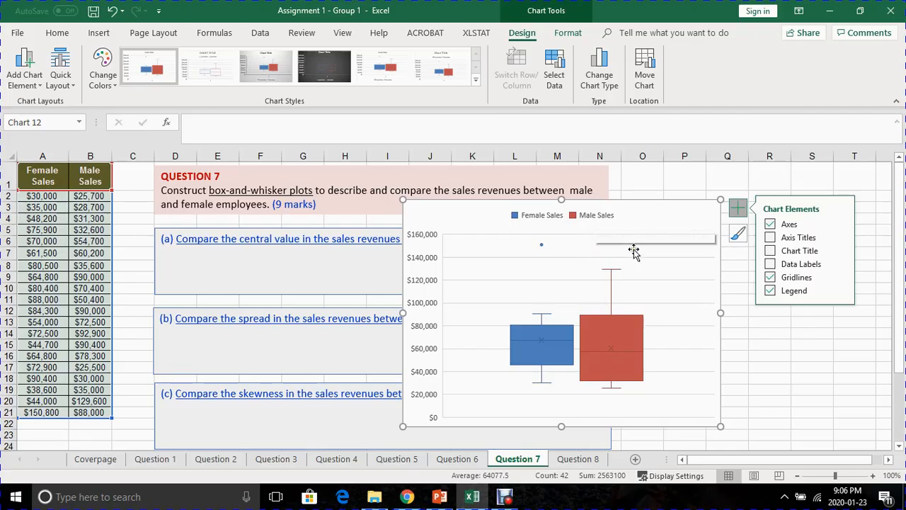
mouse_move(635, 282)
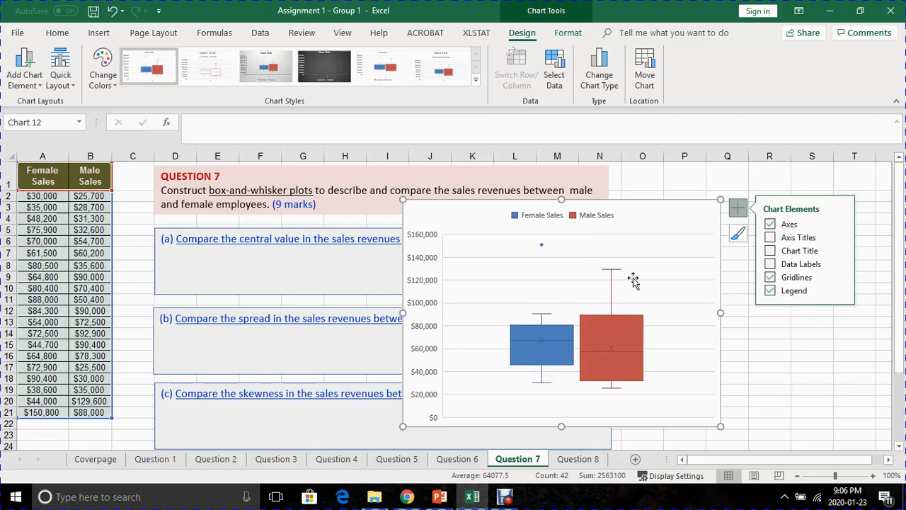
mouse_move(573, 394)
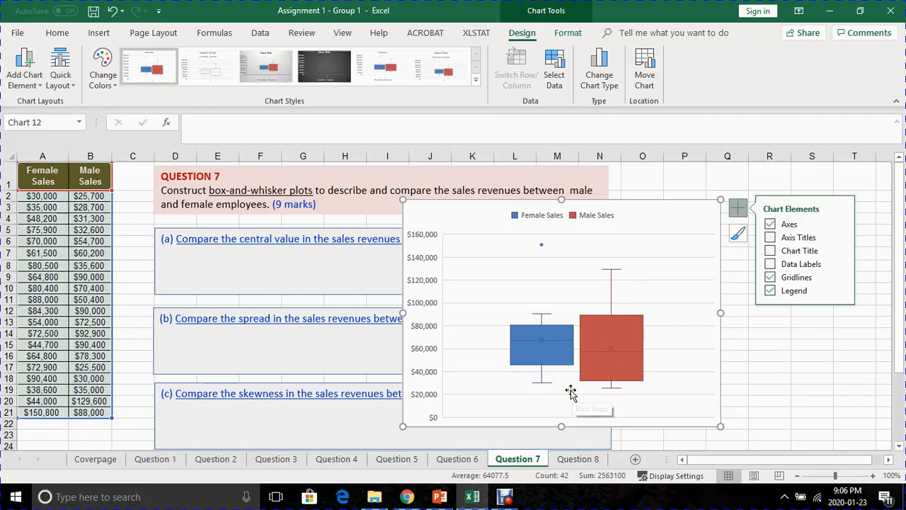
mouse_move(571, 391)
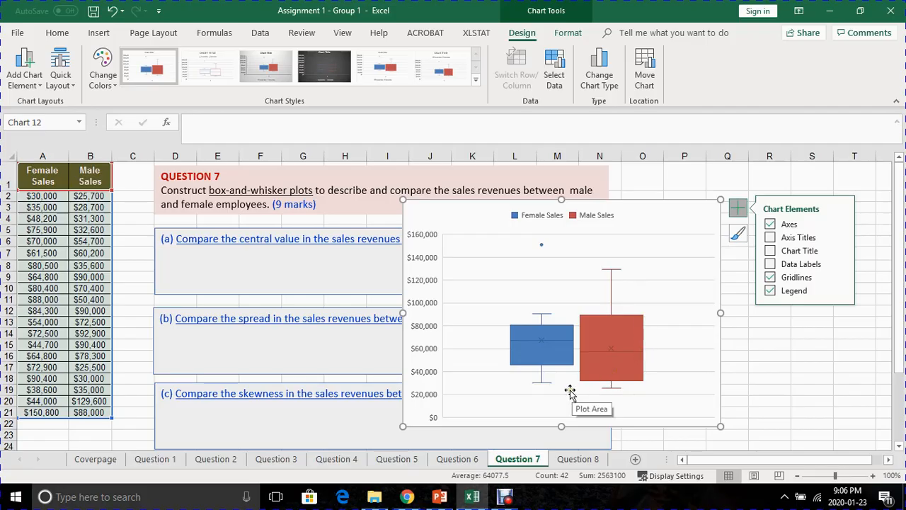
mouse_move(546, 389)
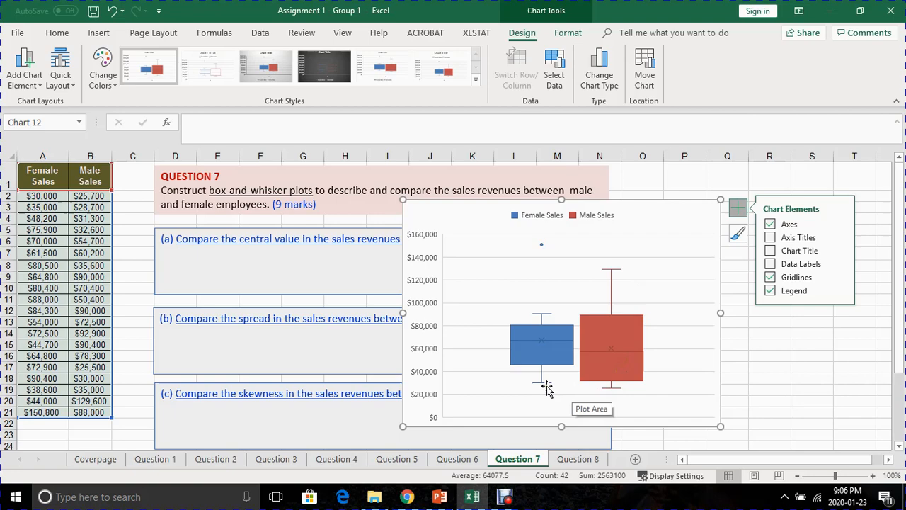
mouse_move(547, 391)
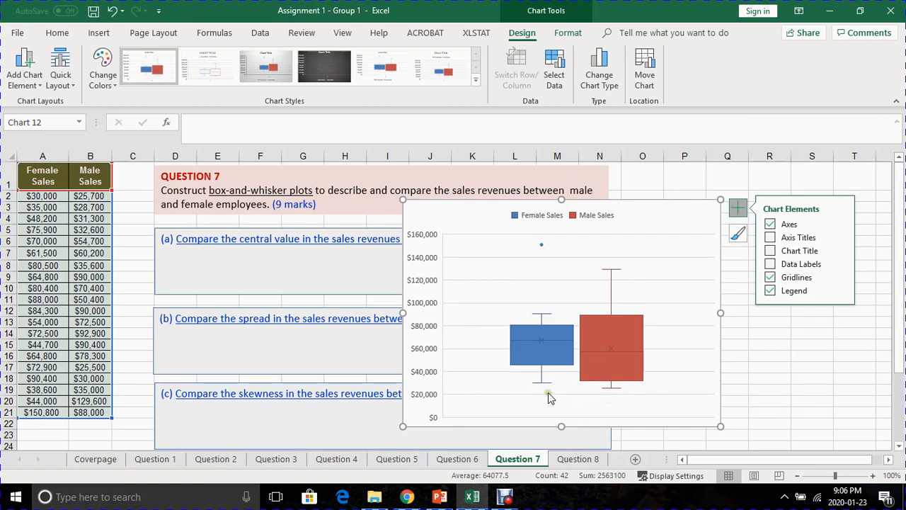
mouse_move(541, 388)
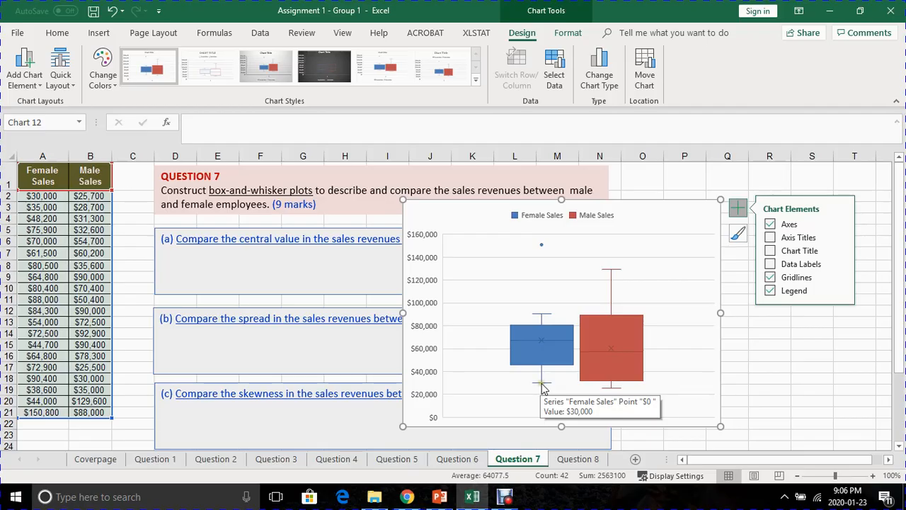
mouse_move(541, 381)
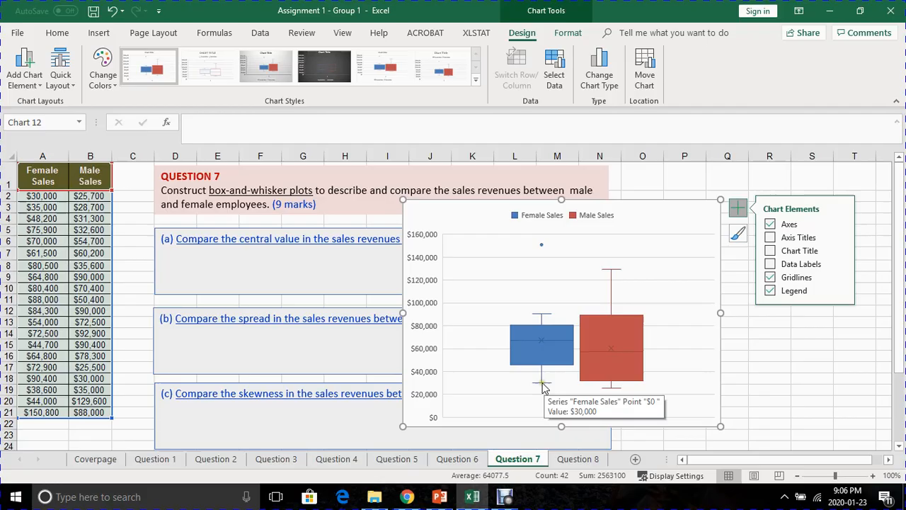
mouse_move(541, 385)
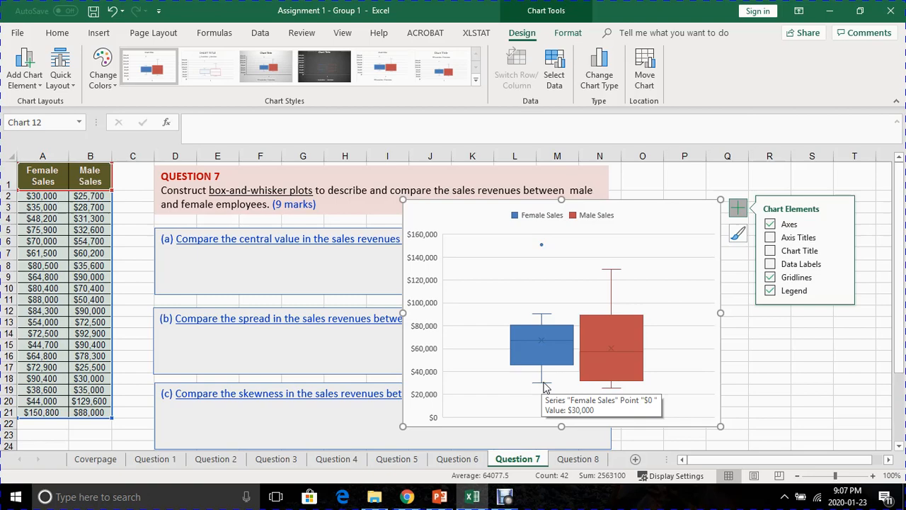
mouse_move(555, 371)
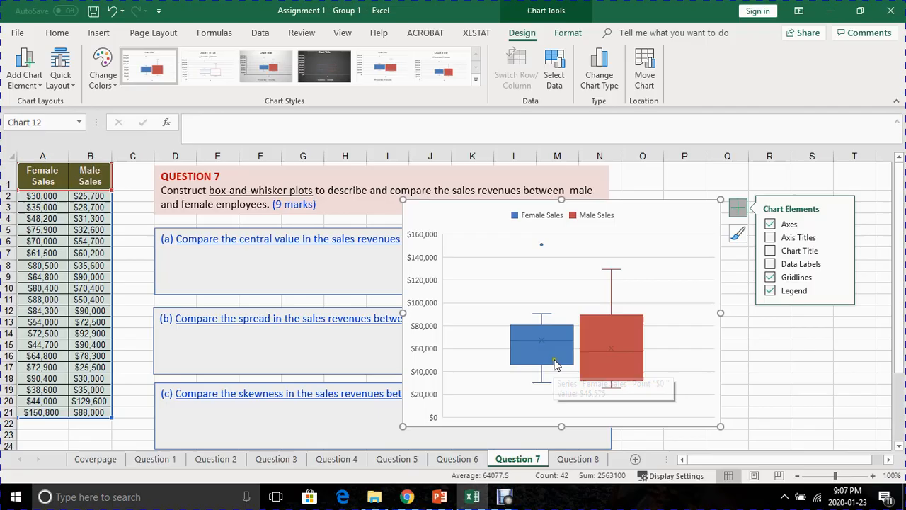
mouse_move(555, 346)
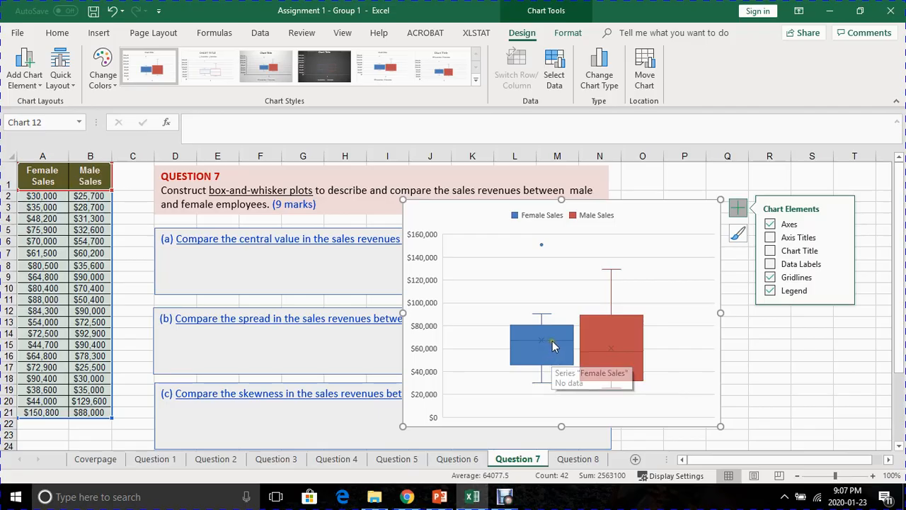
mouse_move(555, 347)
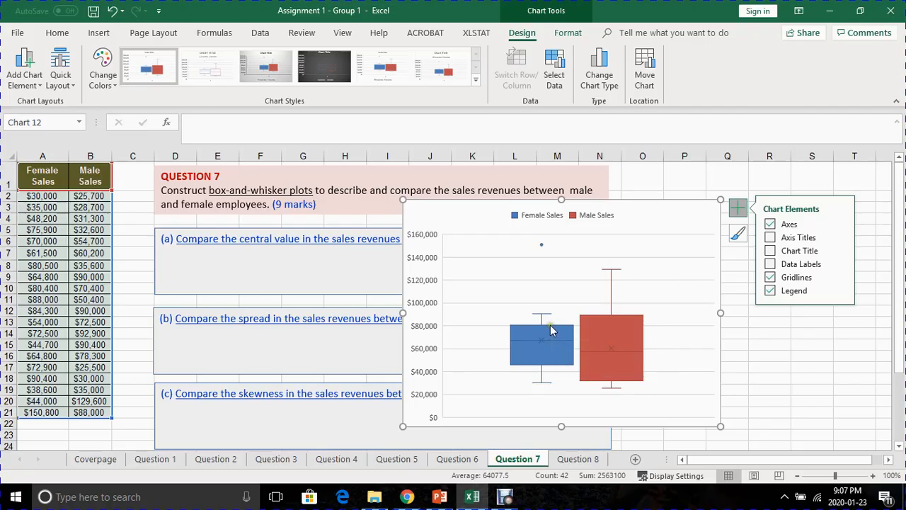
mouse_move(552, 331)
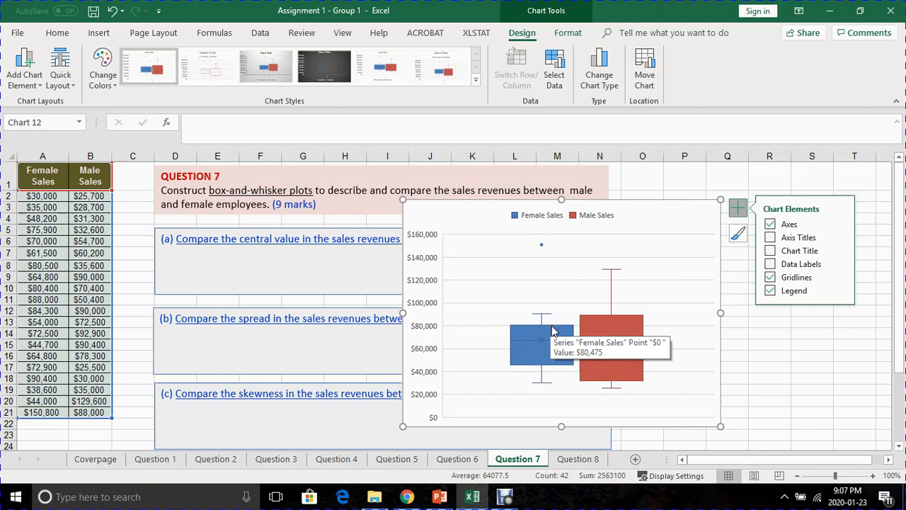
mouse_move(541, 340)
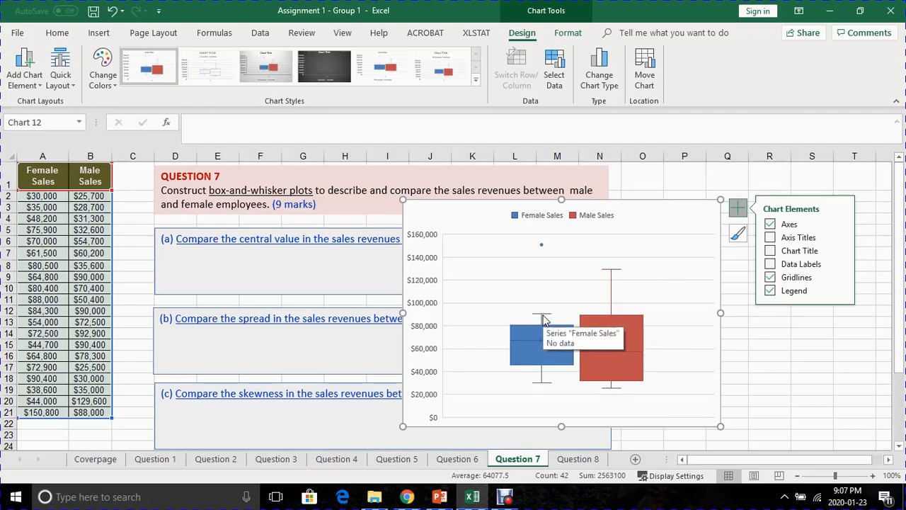
mouse_move(544, 317)
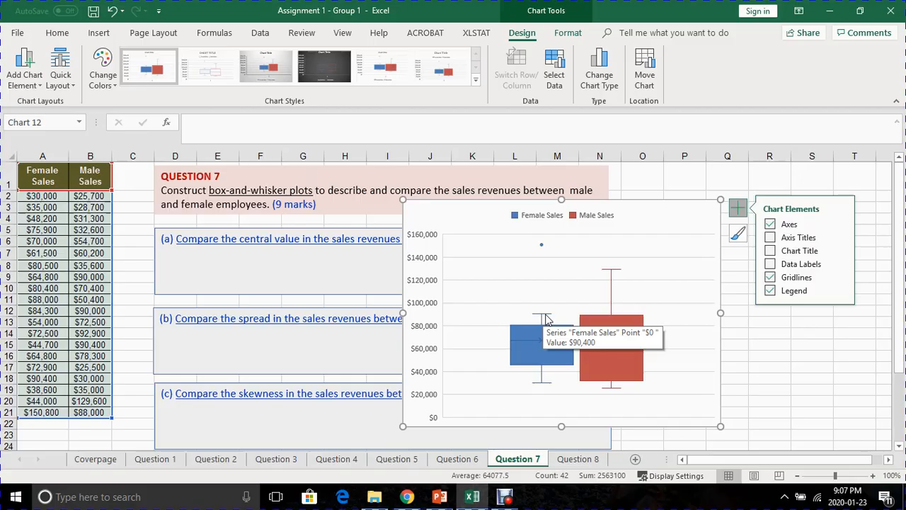
mouse_move(542, 314)
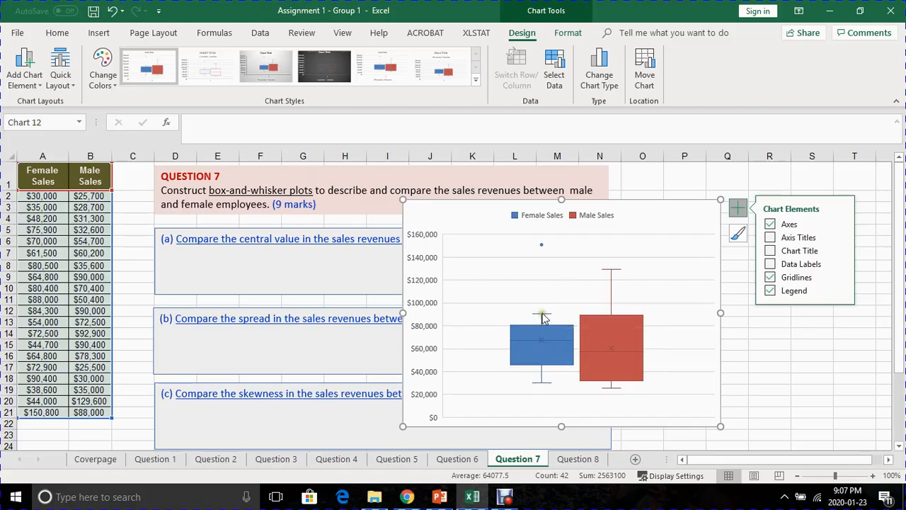
mouse_move(541, 246)
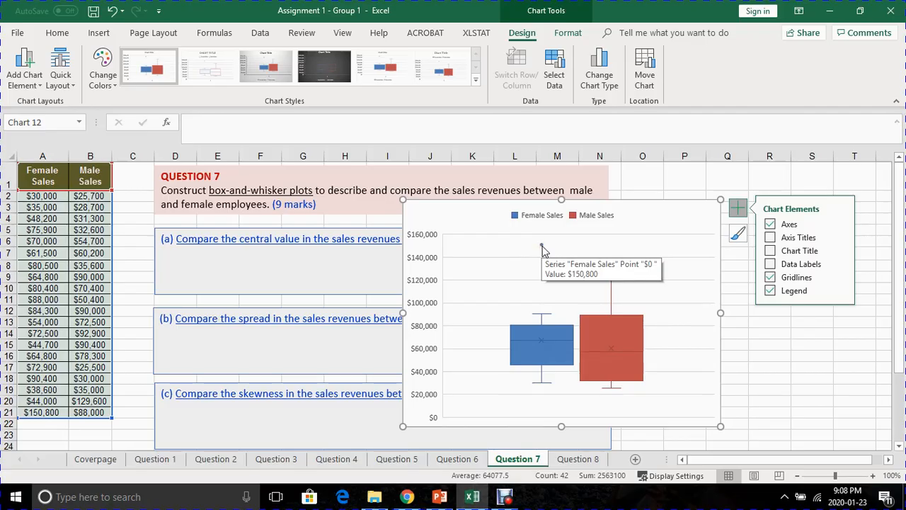
mouse_move(541, 250)
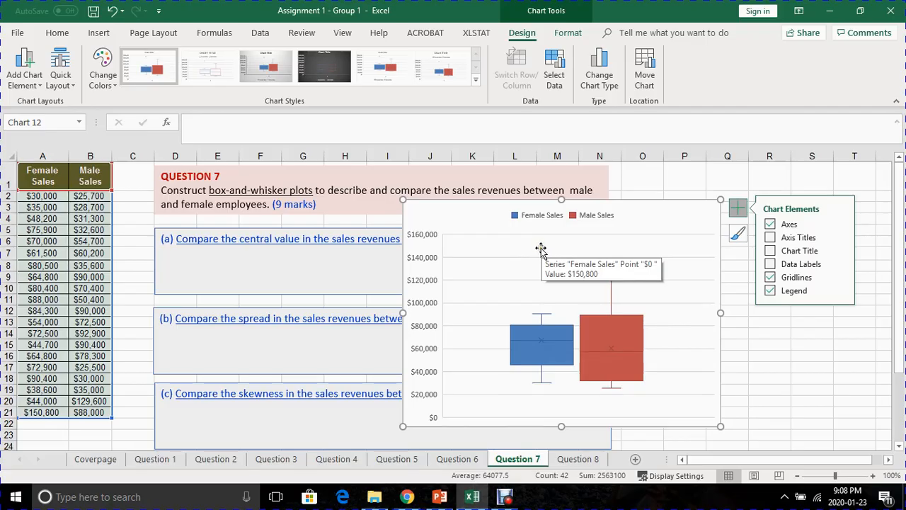
mouse_move(556, 292)
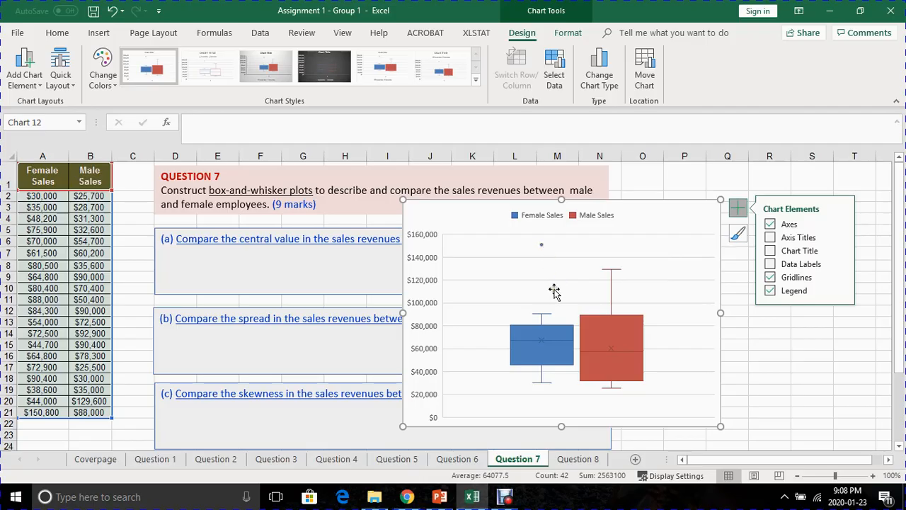
mouse_move(535, 338)
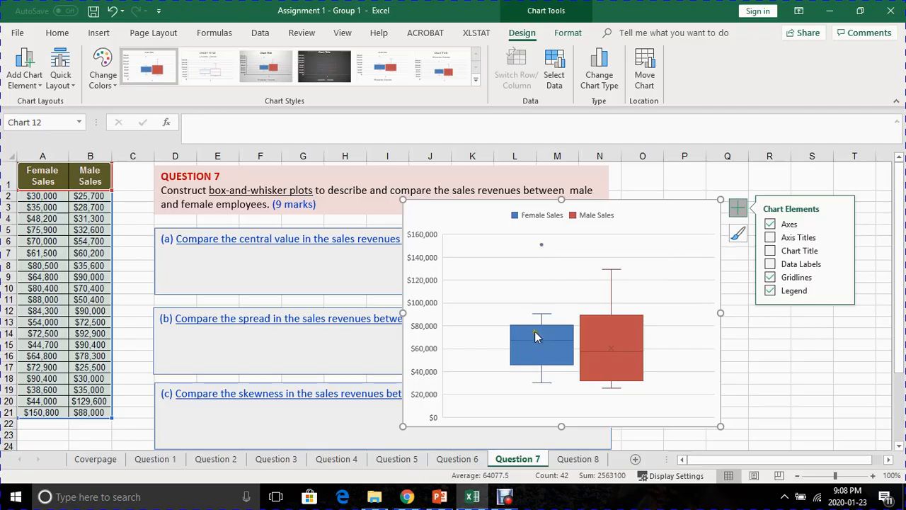
mouse_move(541, 249)
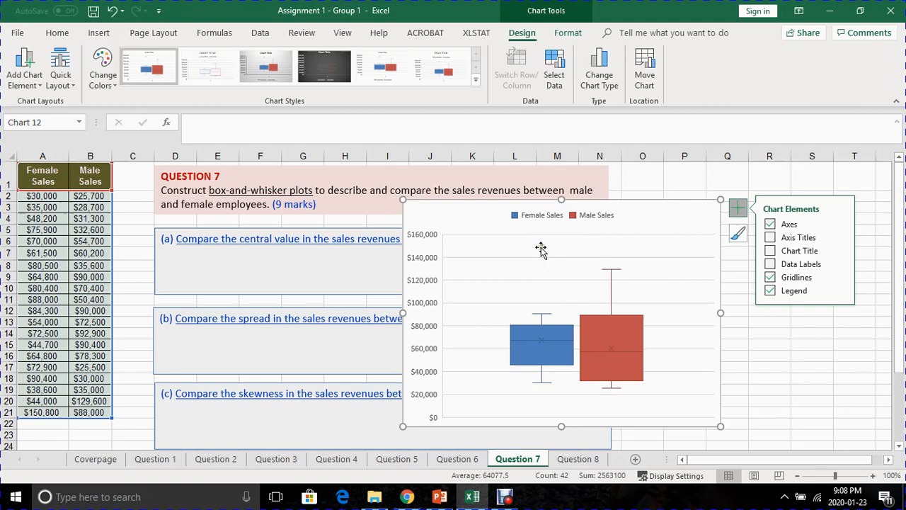
mouse_move(543, 249)
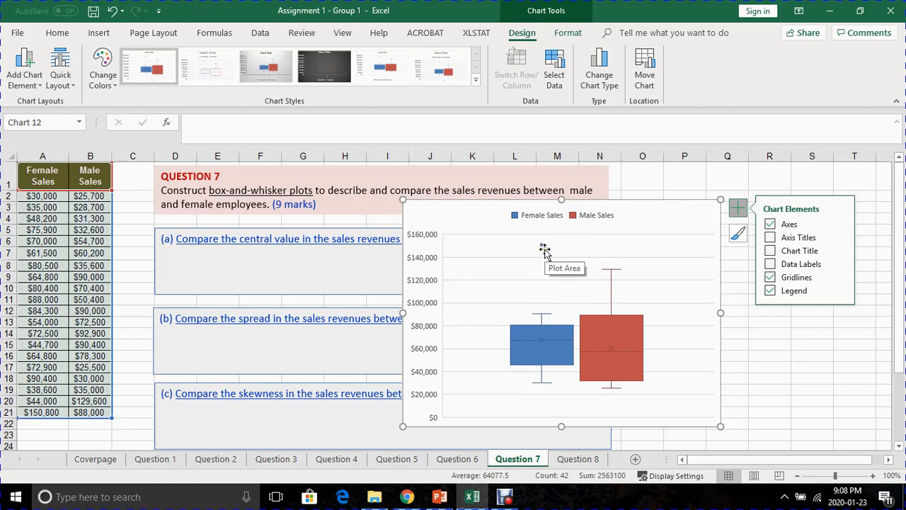
mouse_move(544, 249)
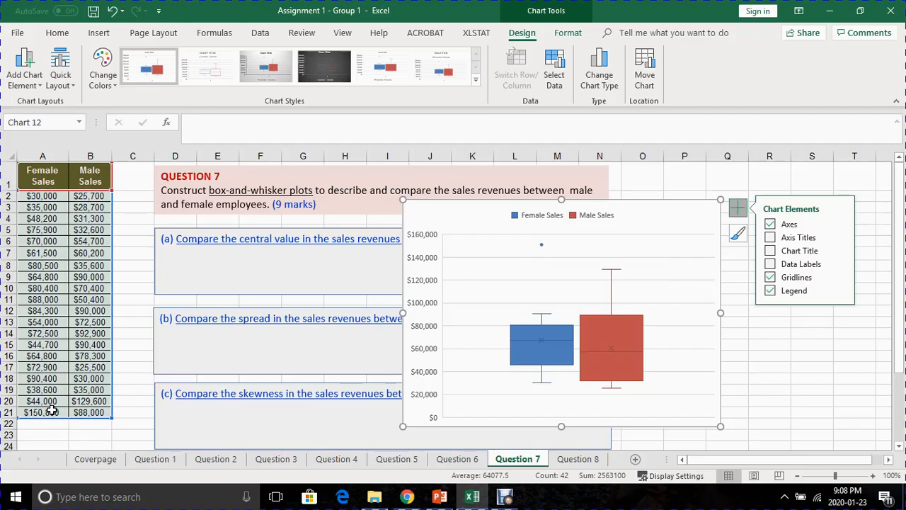
mouse_move(541, 252)
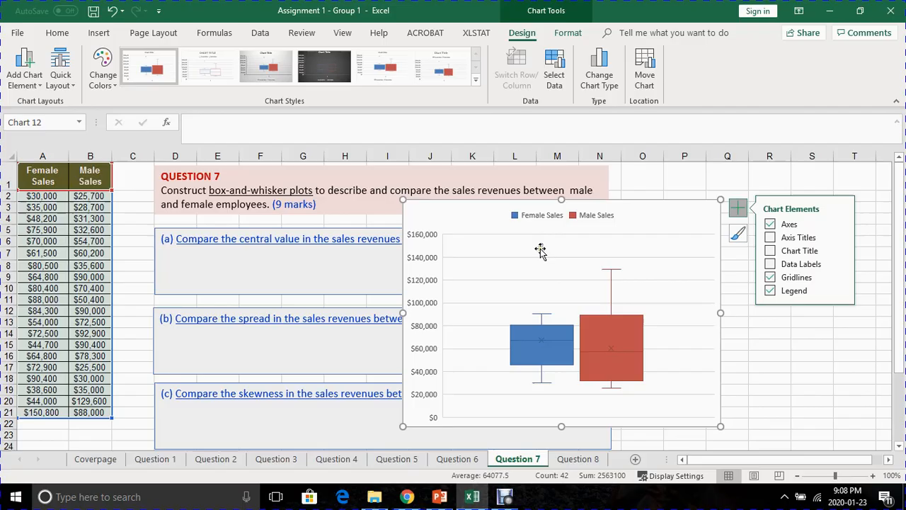
mouse_move(616, 402)
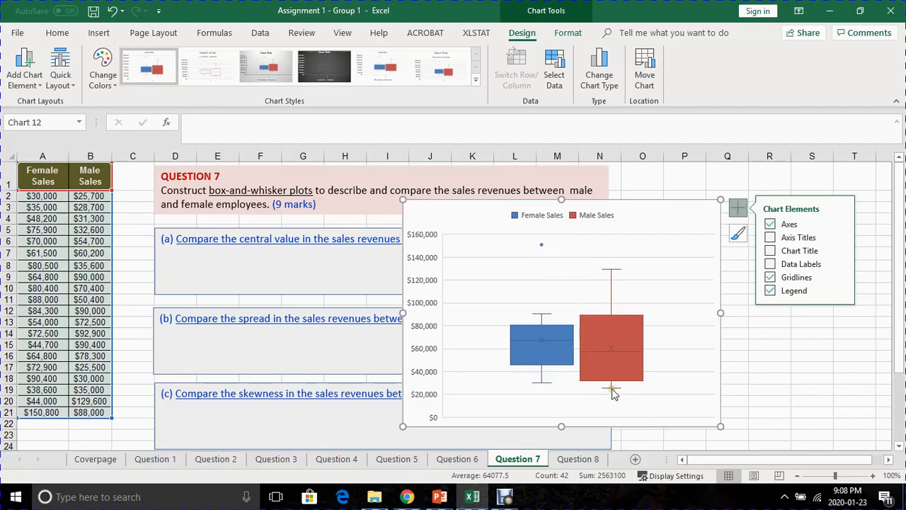
mouse_move(615, 398)
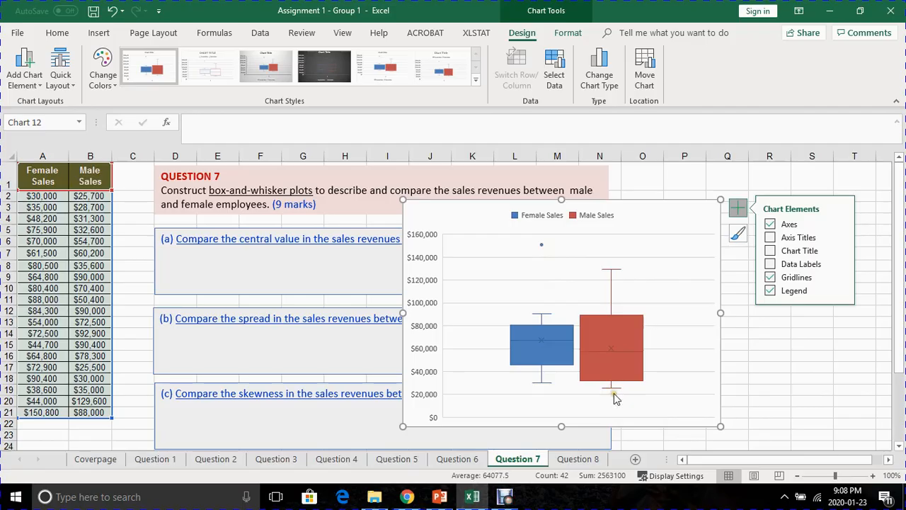
mouse_move(618, 394)
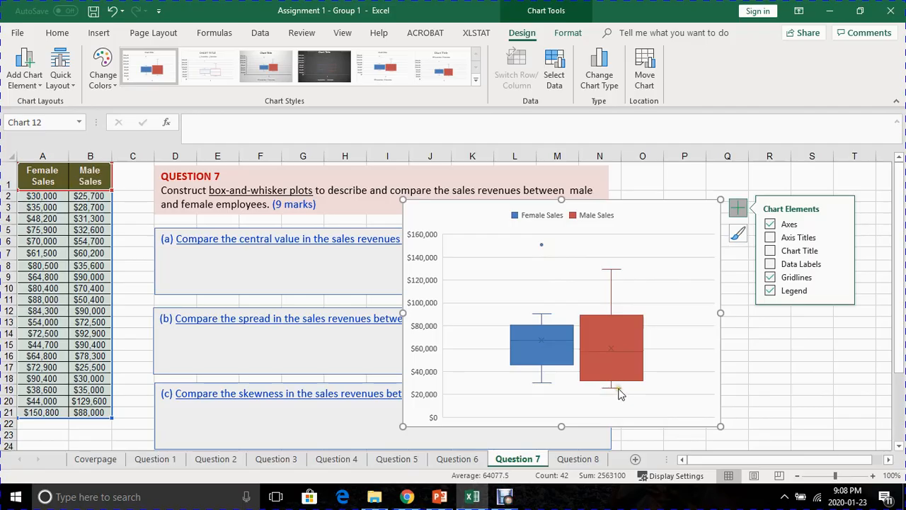
mouse_move(620, 394)
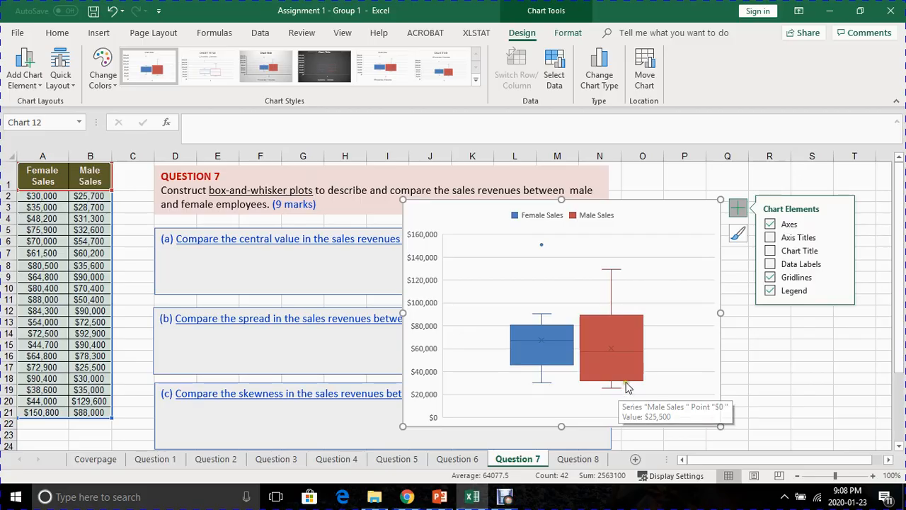
mouse_move(629, 385)
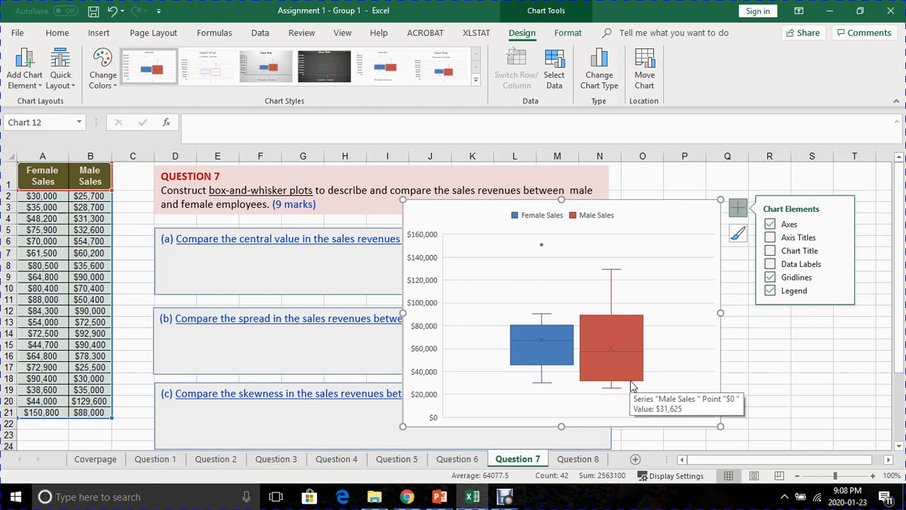
mouse_move(620, 357)
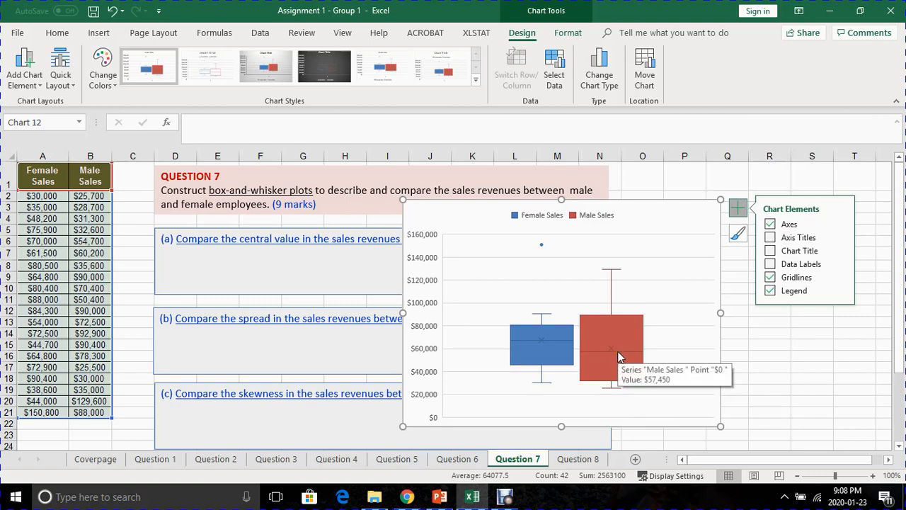
mouse_move(606, 315)
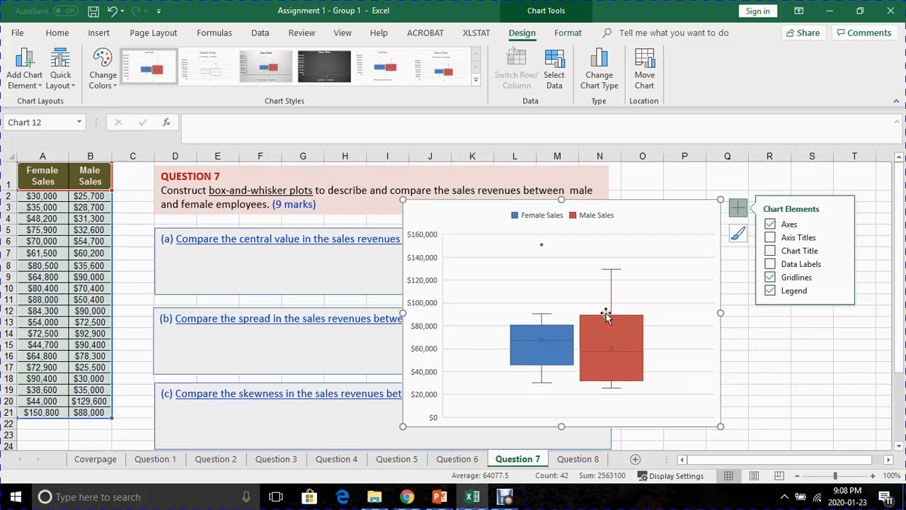
mouse_move(611, 315)
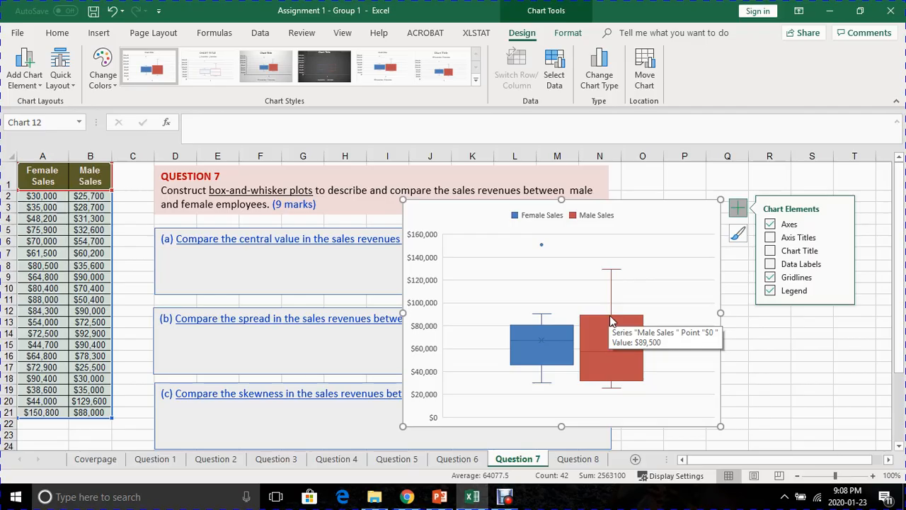
mouse_move(617, 272)
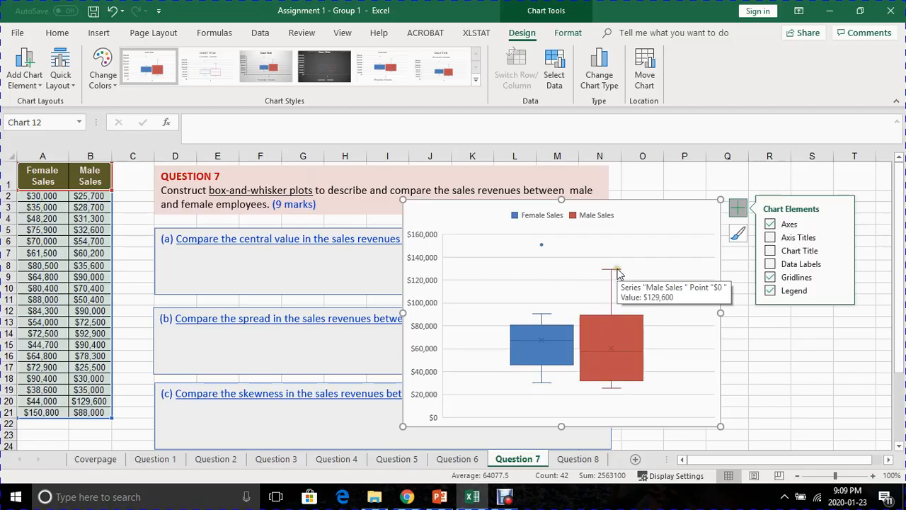
mouse_move(618, 239)
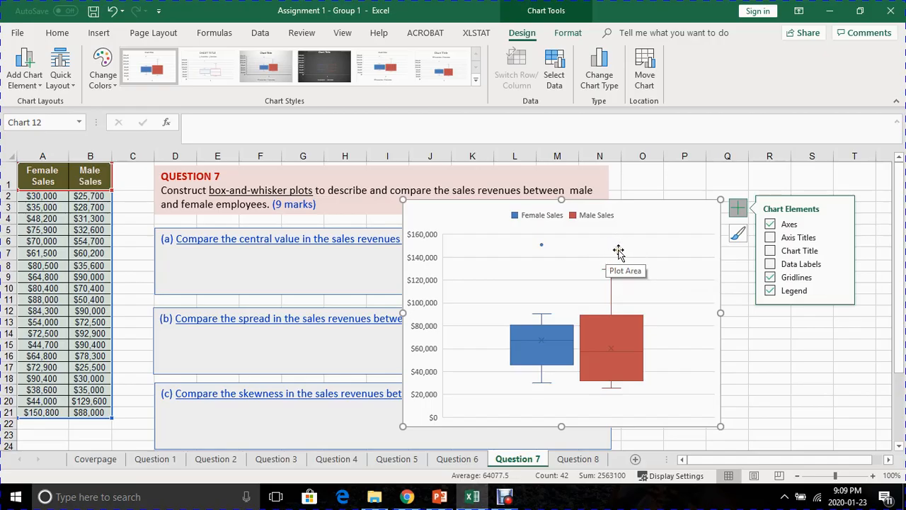
mouse_move(614, 269)
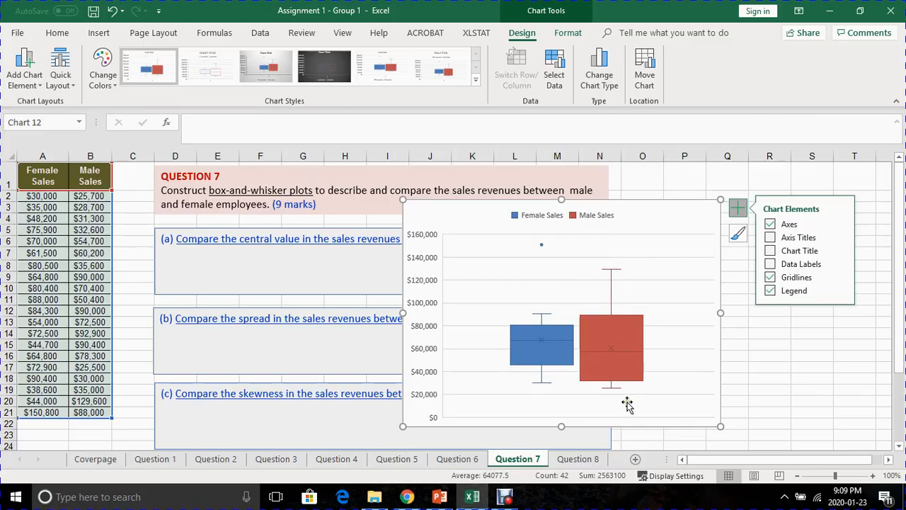
mouse_move(612, 246)
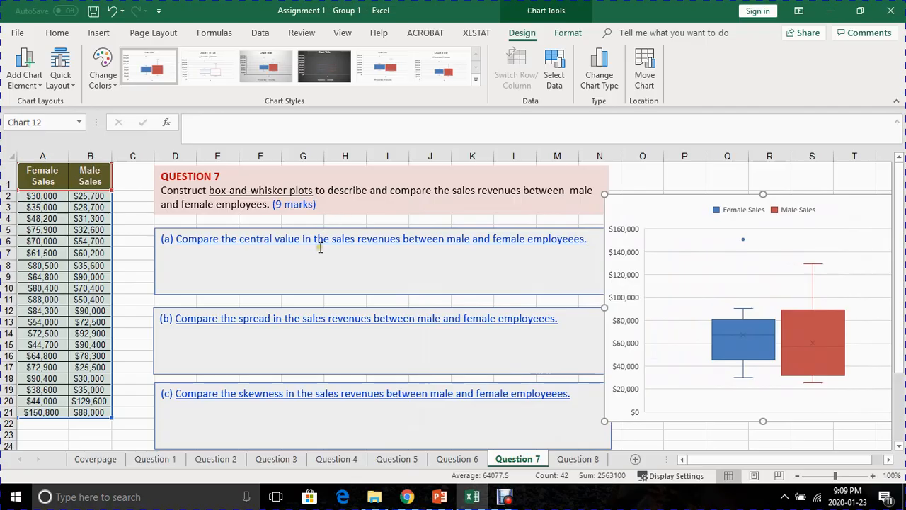
Scroll the sheet to bring the question boxes and chart position into view
scroll(down, 3)
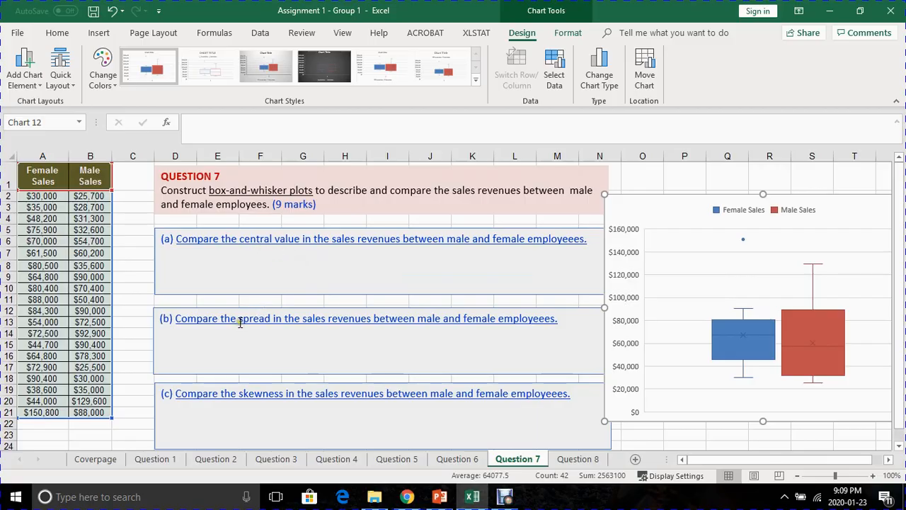
double_click(257, 319)
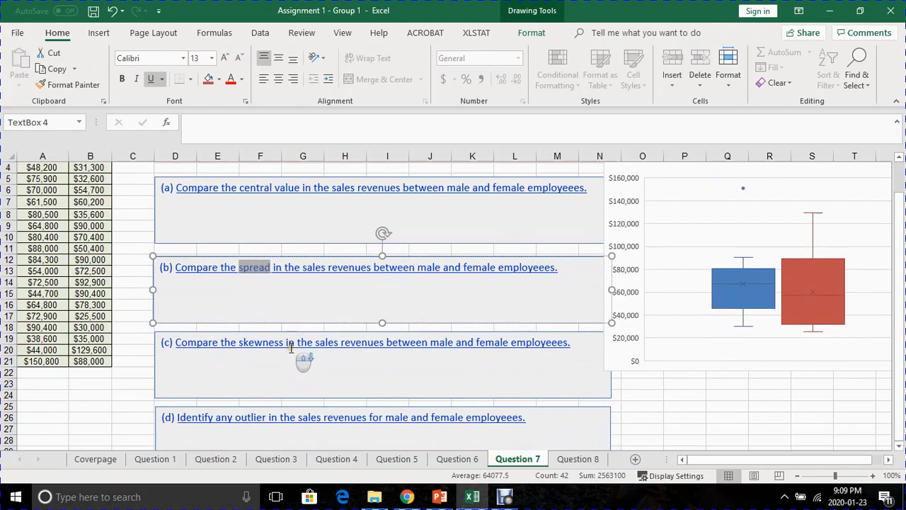
scroll(down, 3)
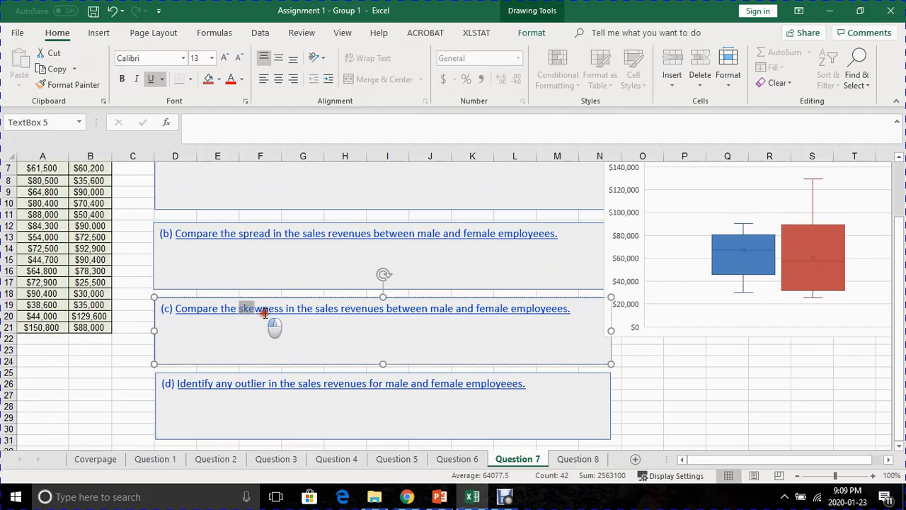
double_click(261, 309)
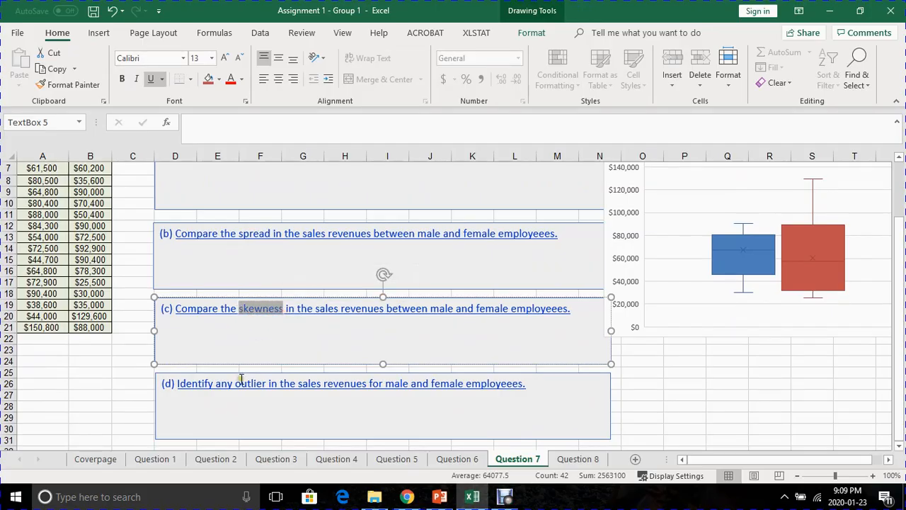